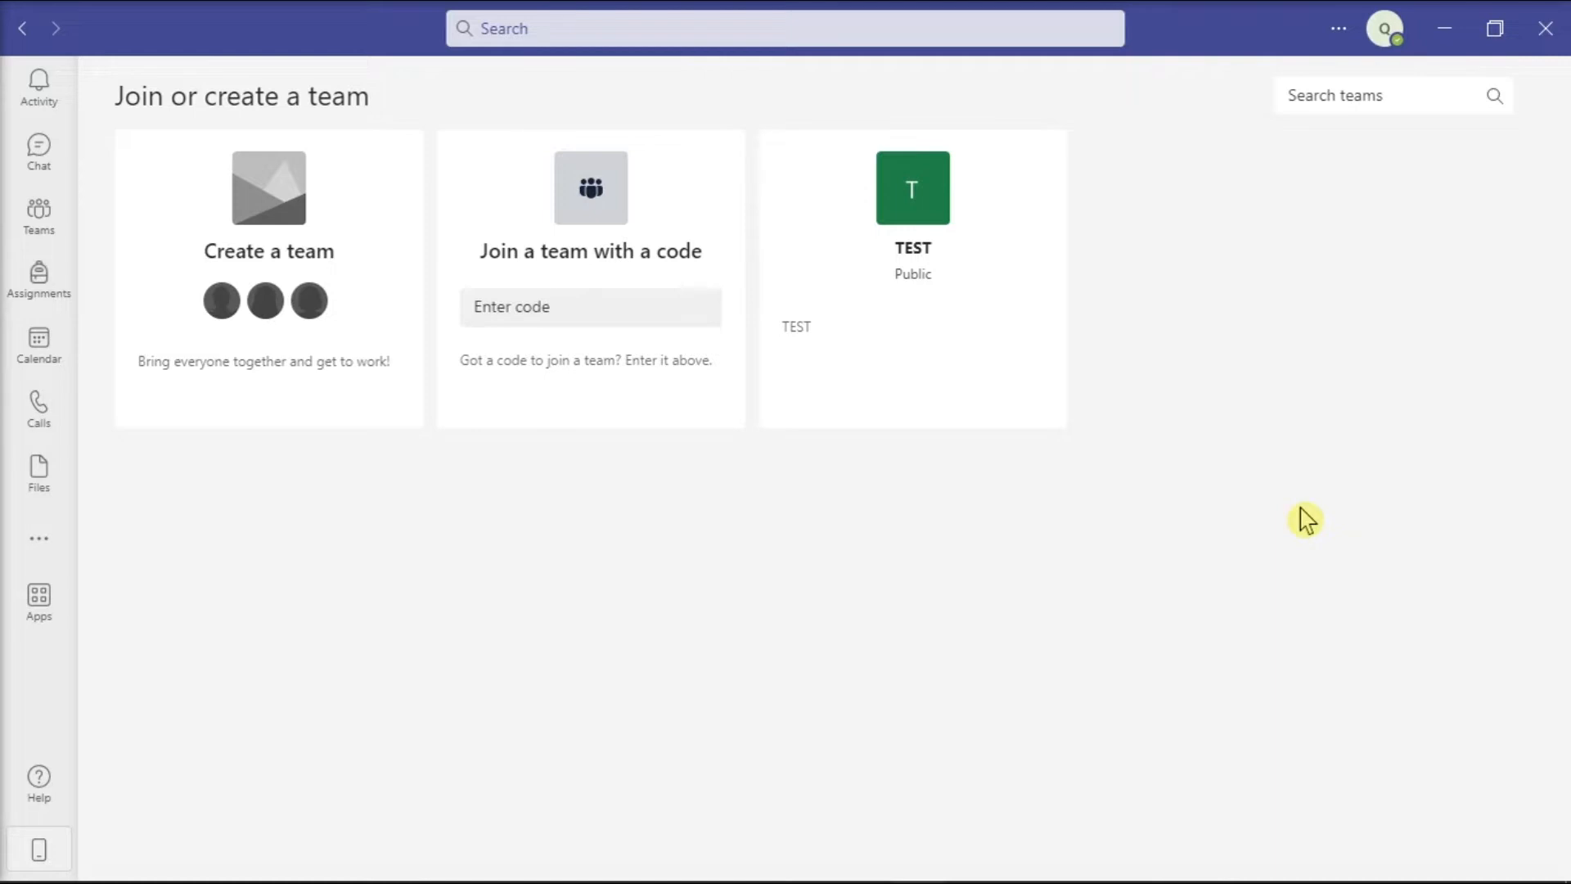
mouse_move(763, 641)
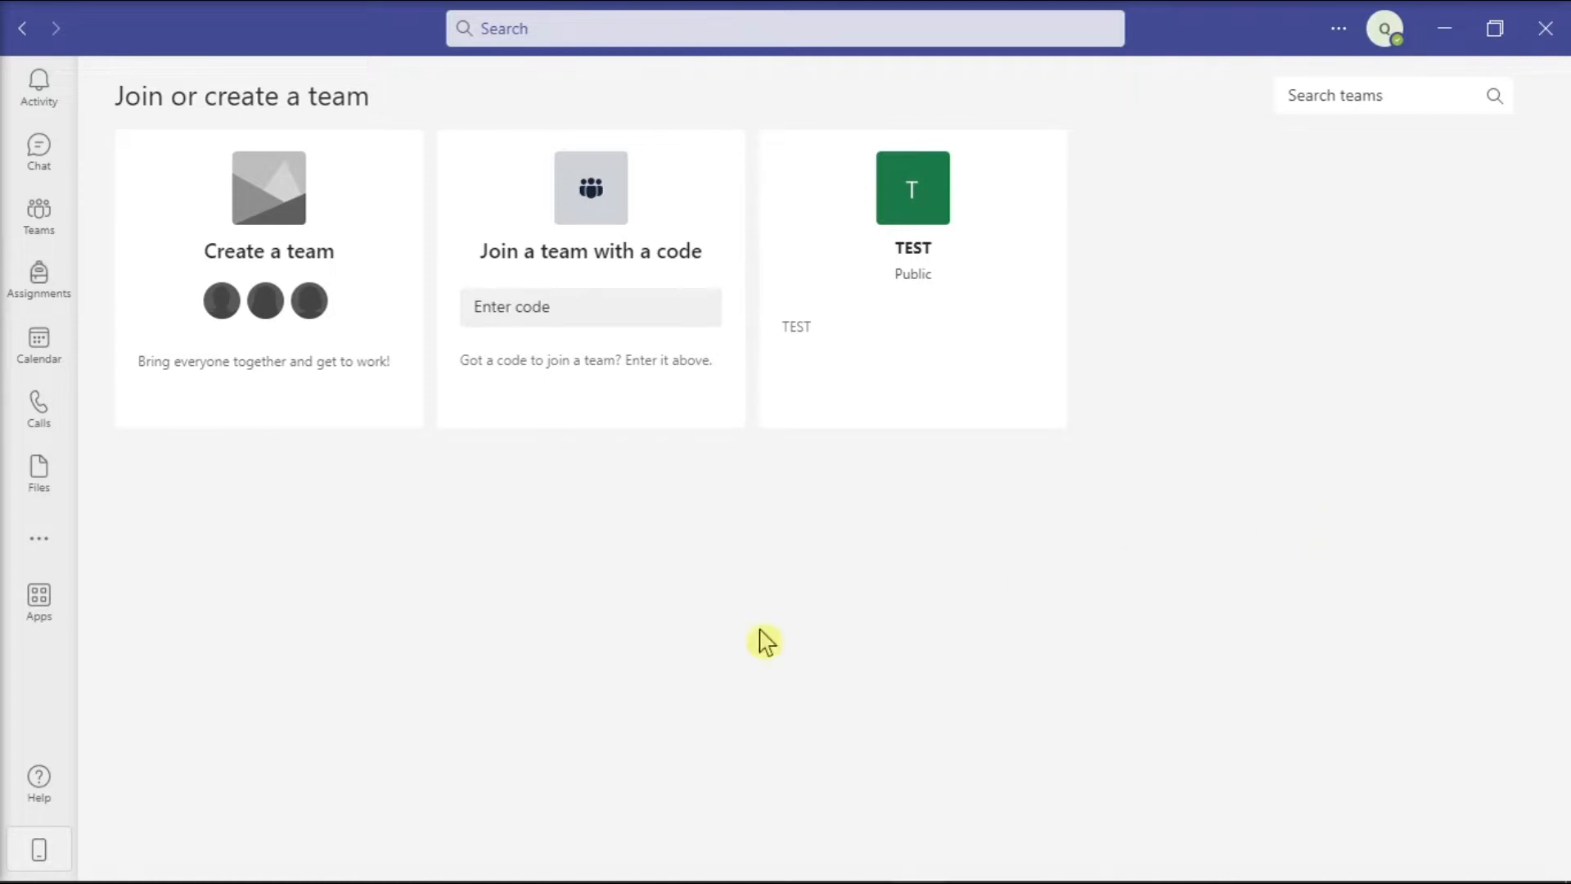
Open the Default apps page and scroll to 'Choose default apps by protocol'
left_click(19, 859)
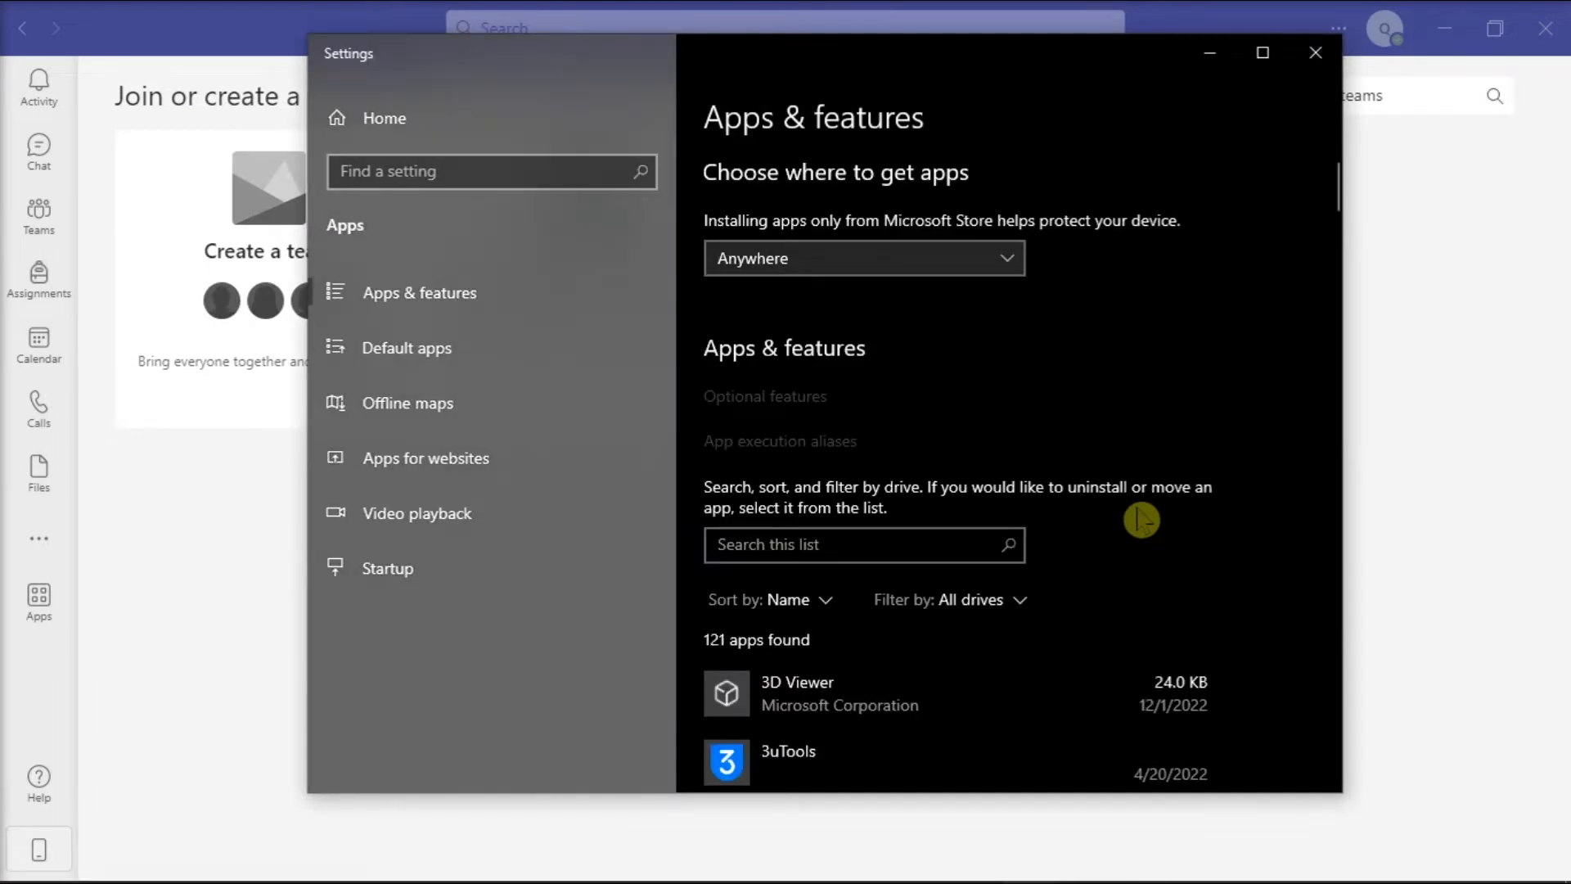
mouse_move(501, 348)
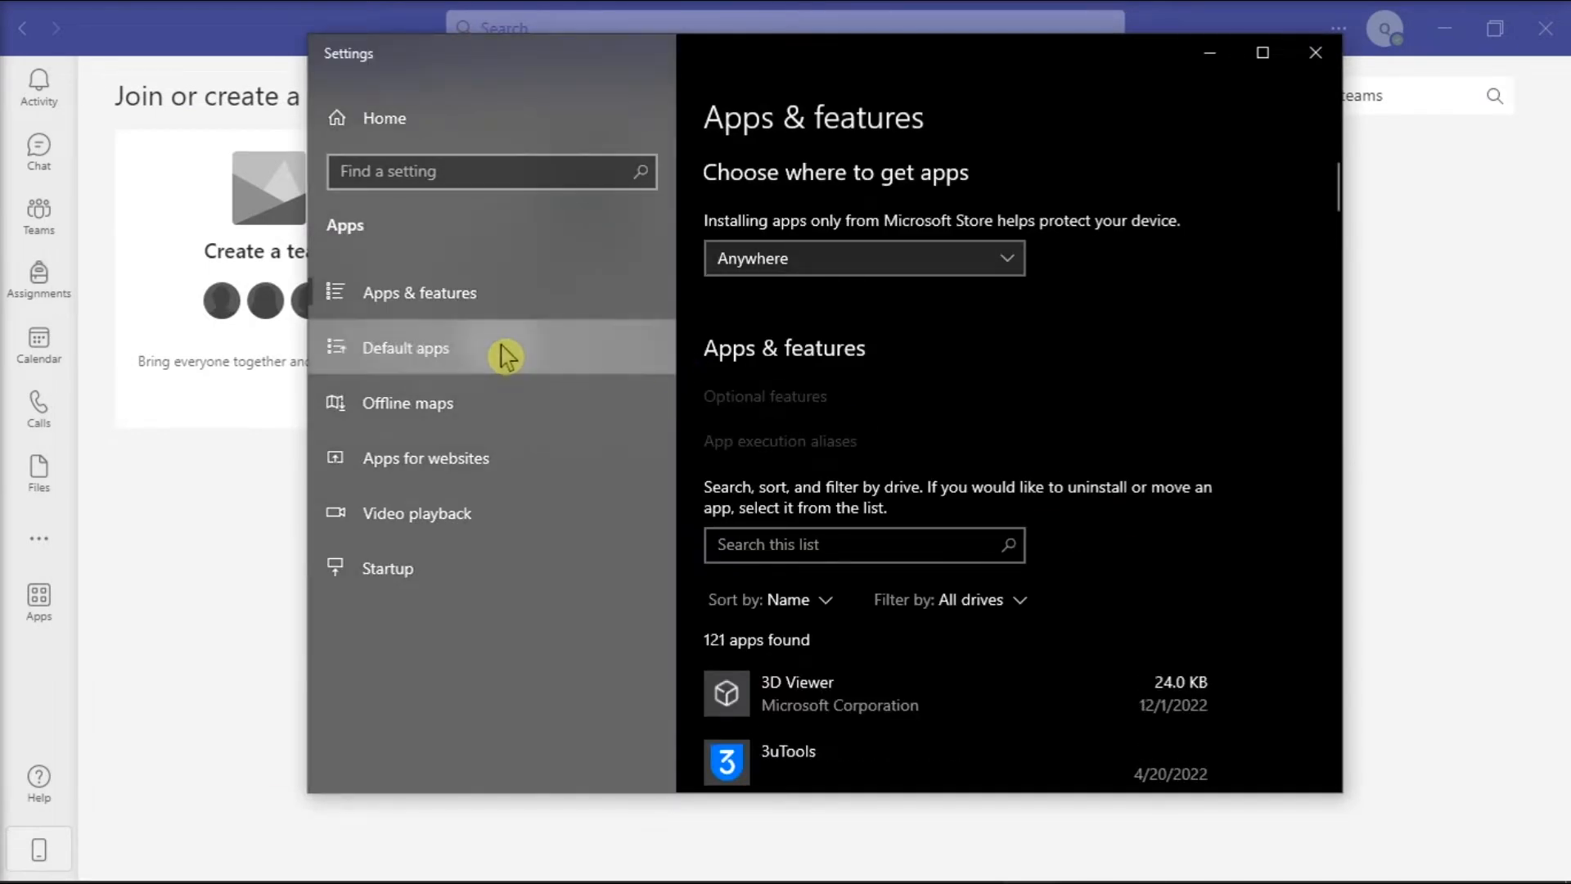
left_click(405, 348)
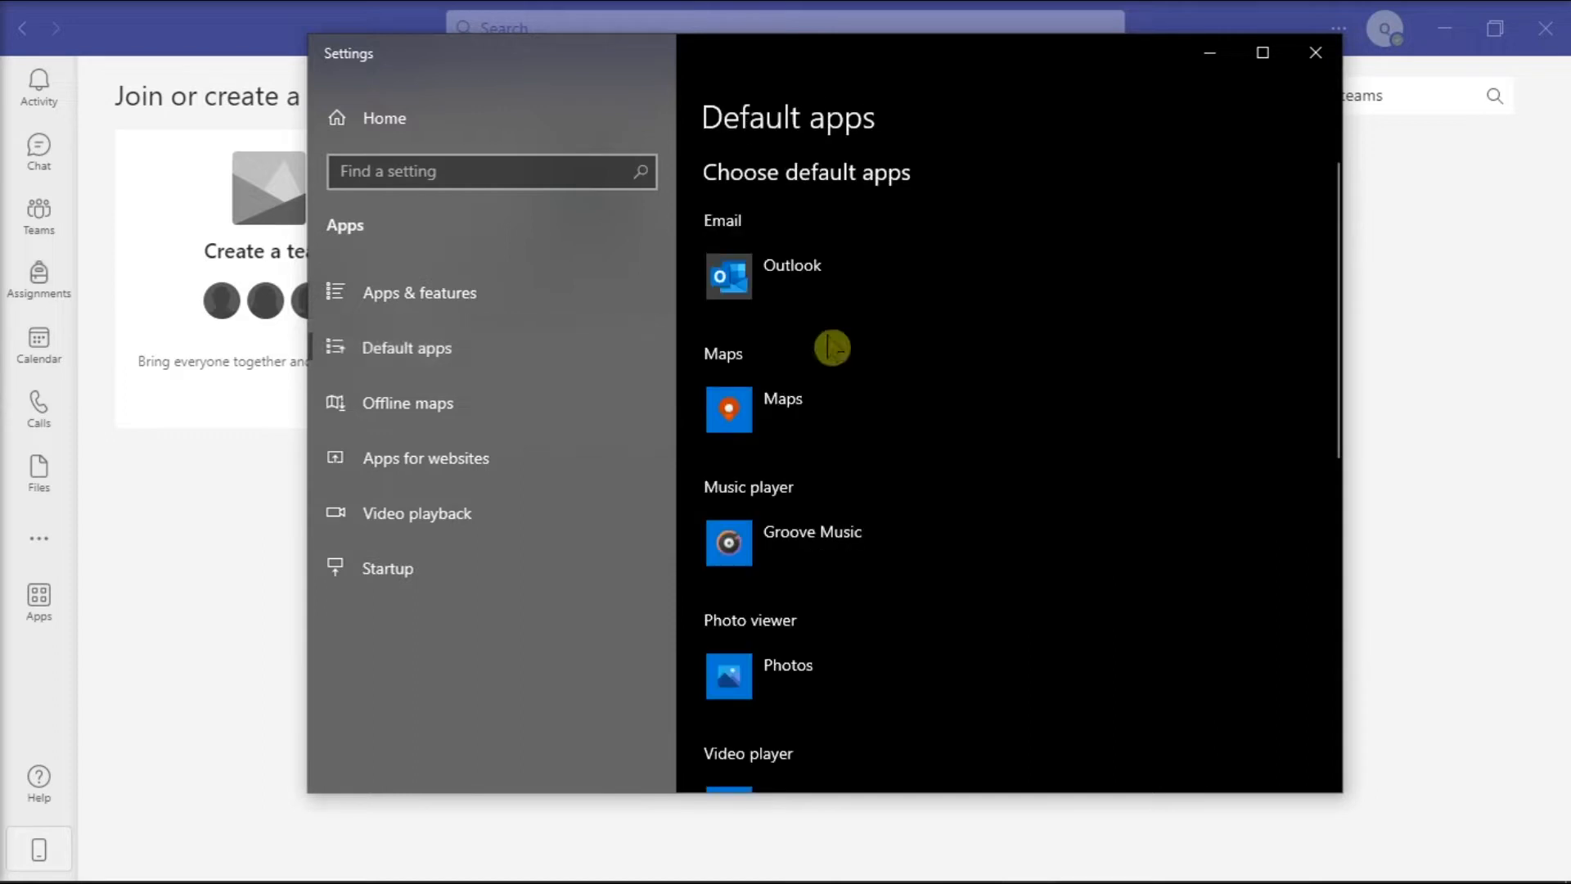
scroll("down", 3)
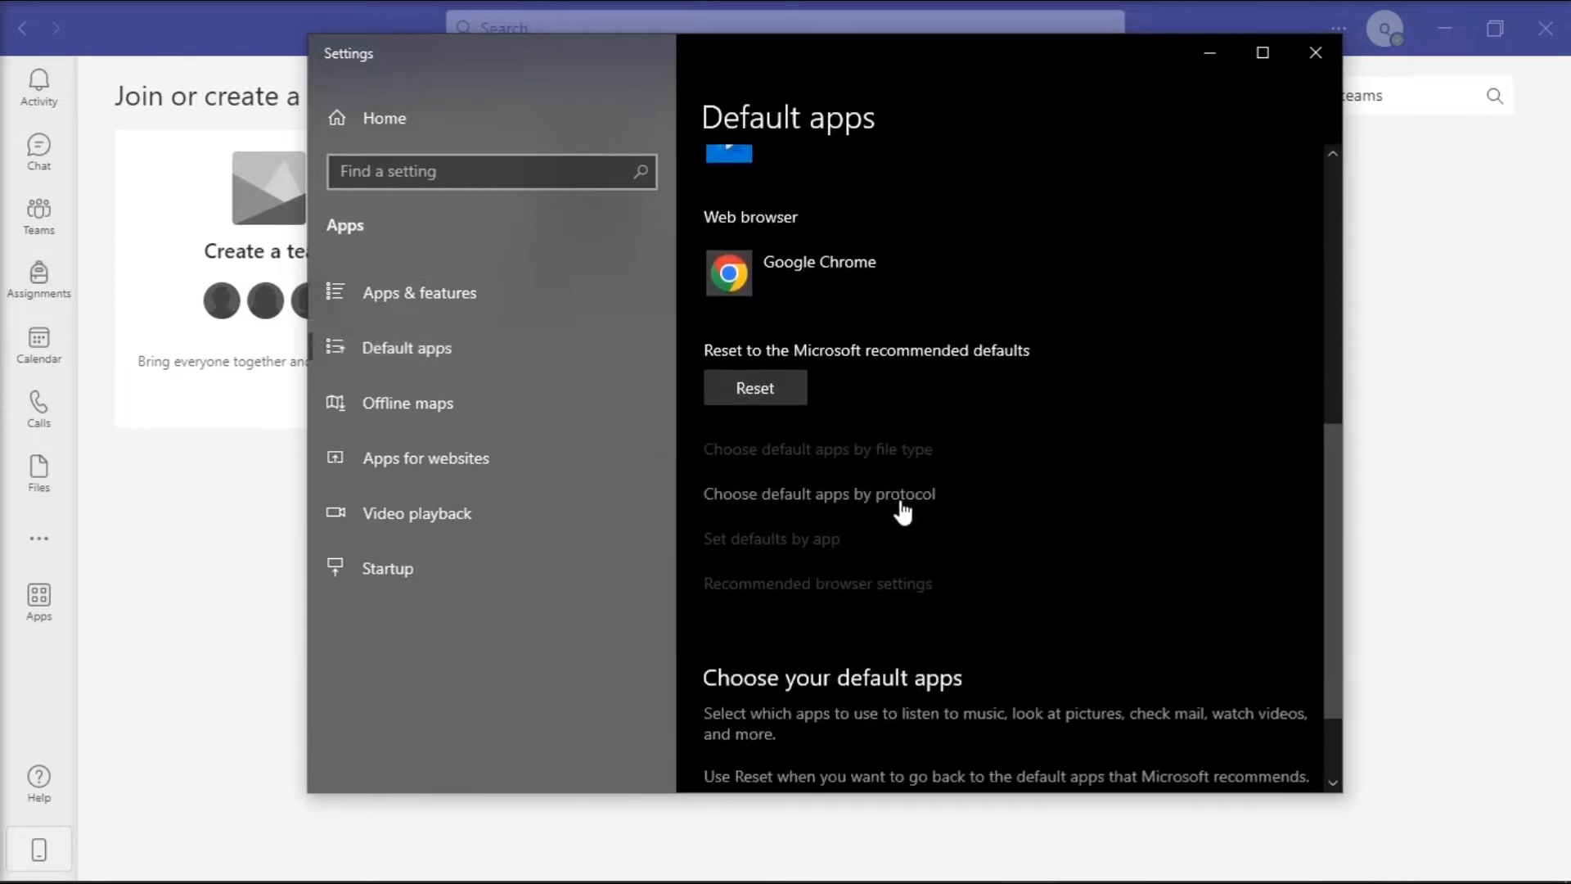
Confirm MS-GETOFFICE uses Office and MSTEAMS uses Microsoft Teams, then close Settings
left_click(819, 493)
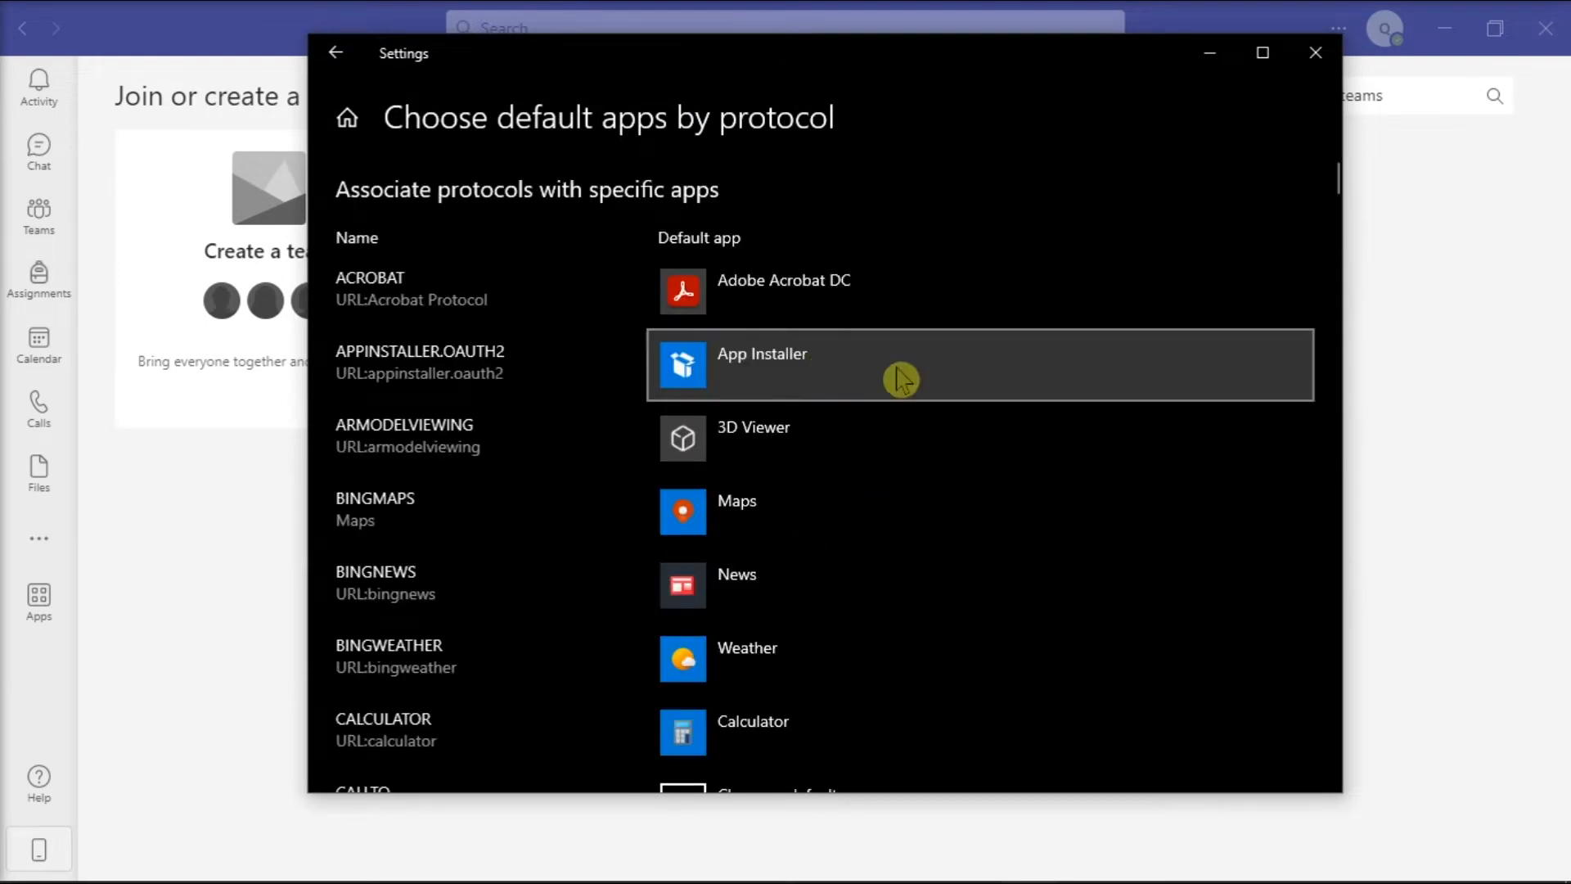
scroll("down", 3)
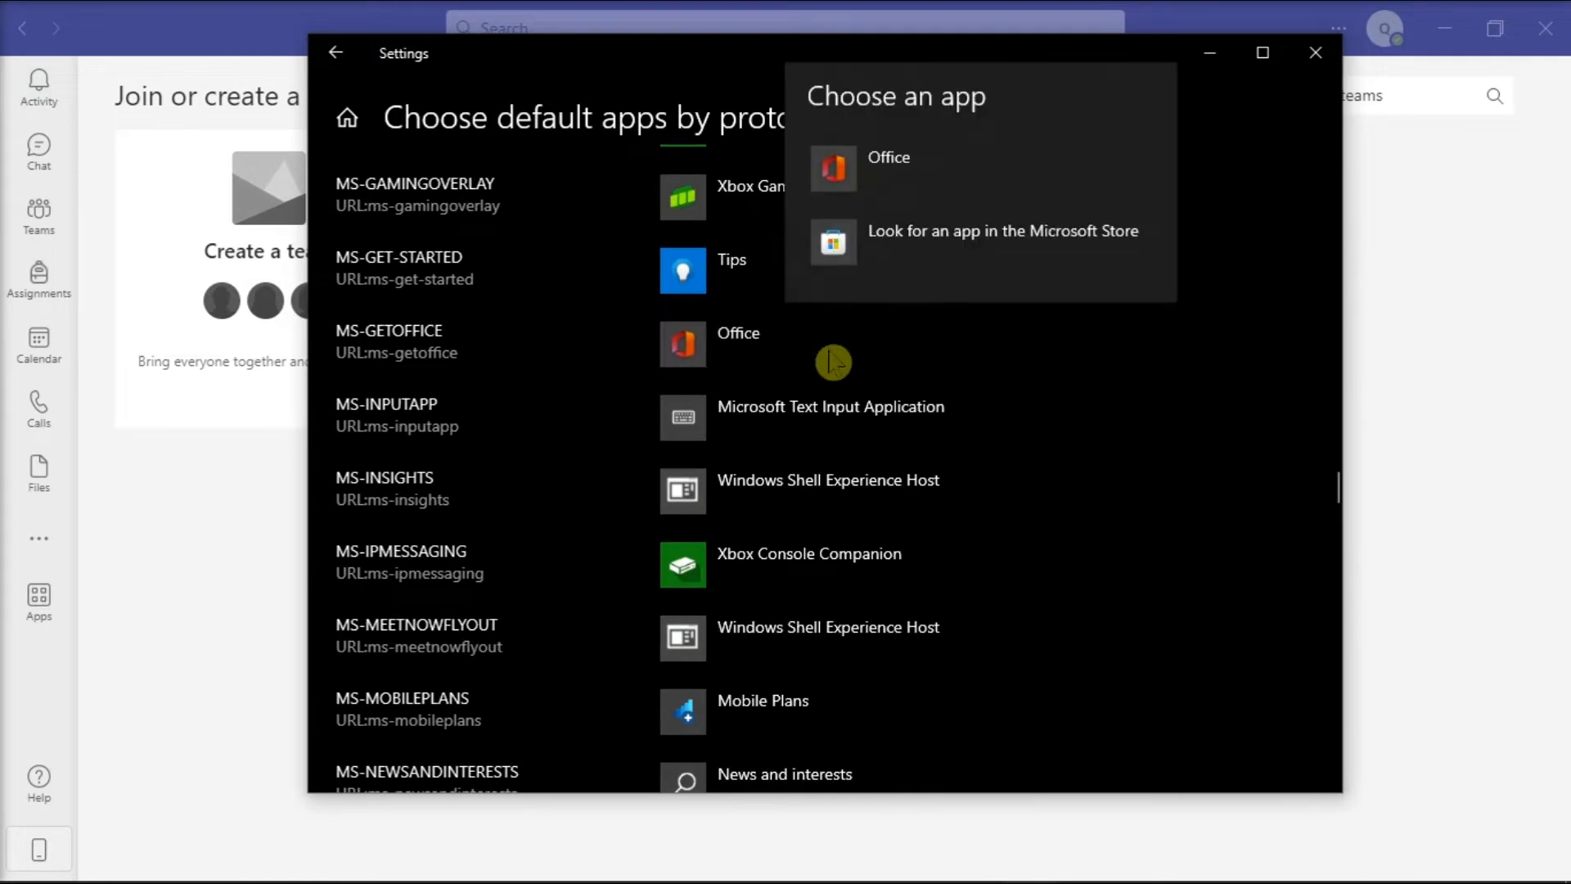
mouse_move(1075, 398)
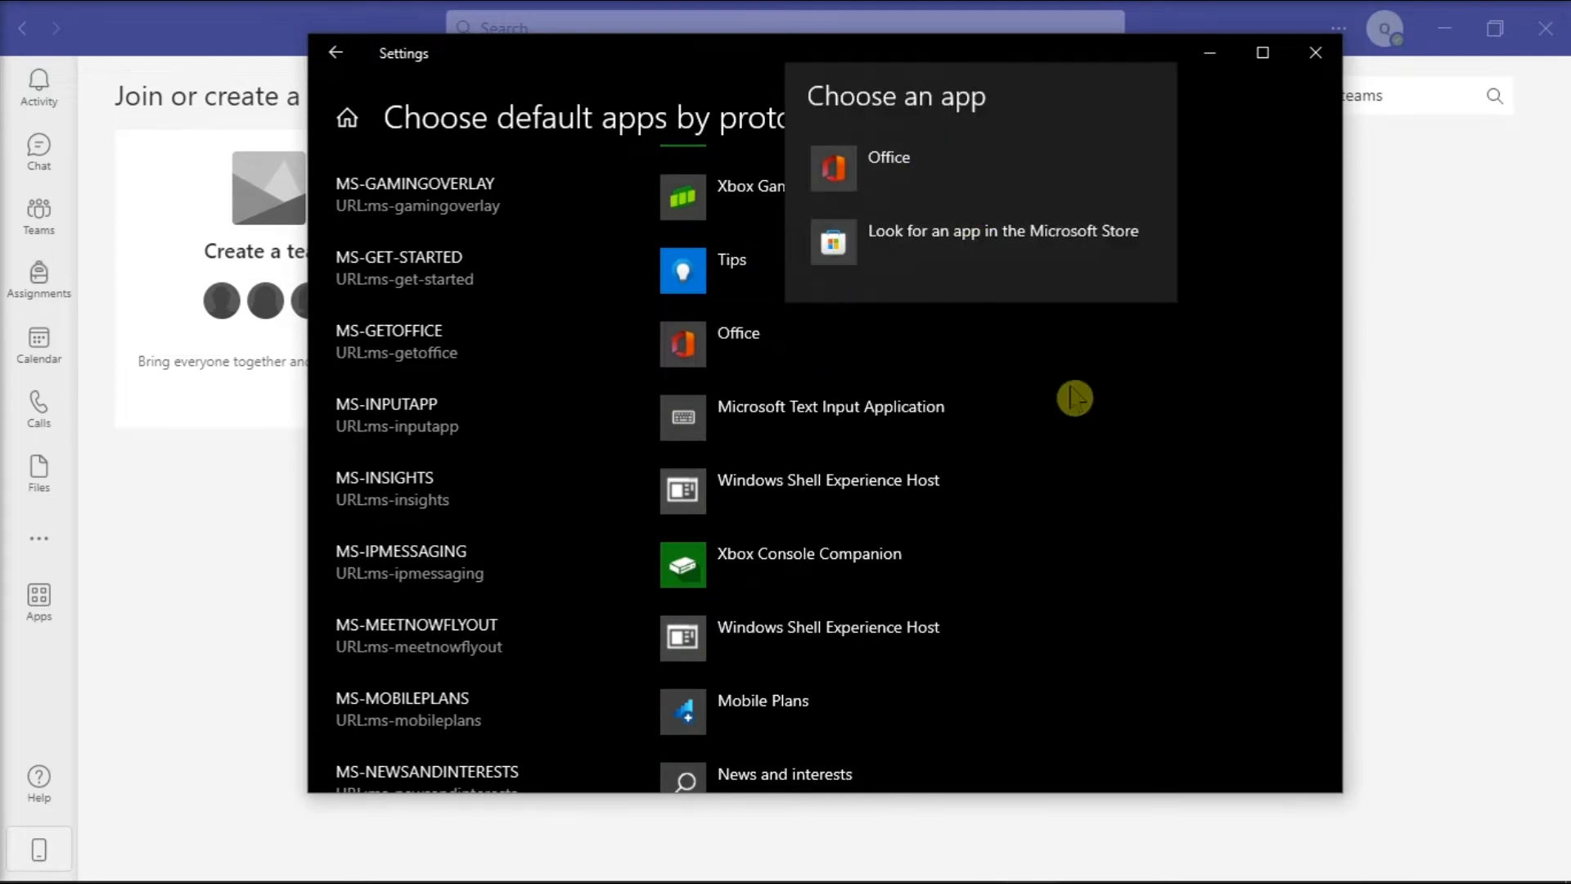
scroll("down", 3)
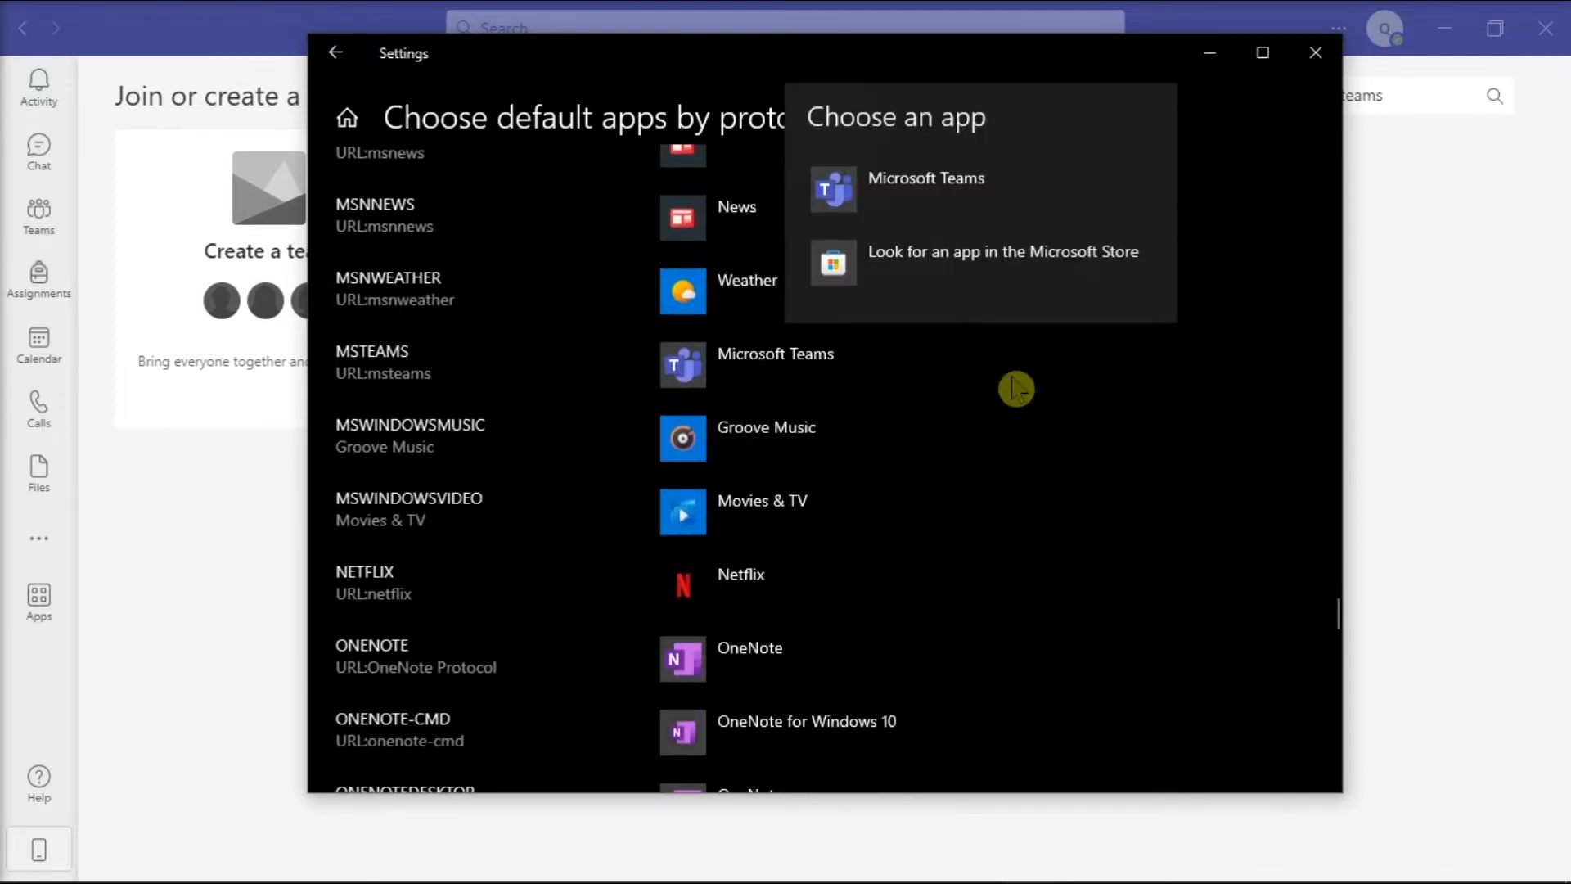
scroll("down", 3)
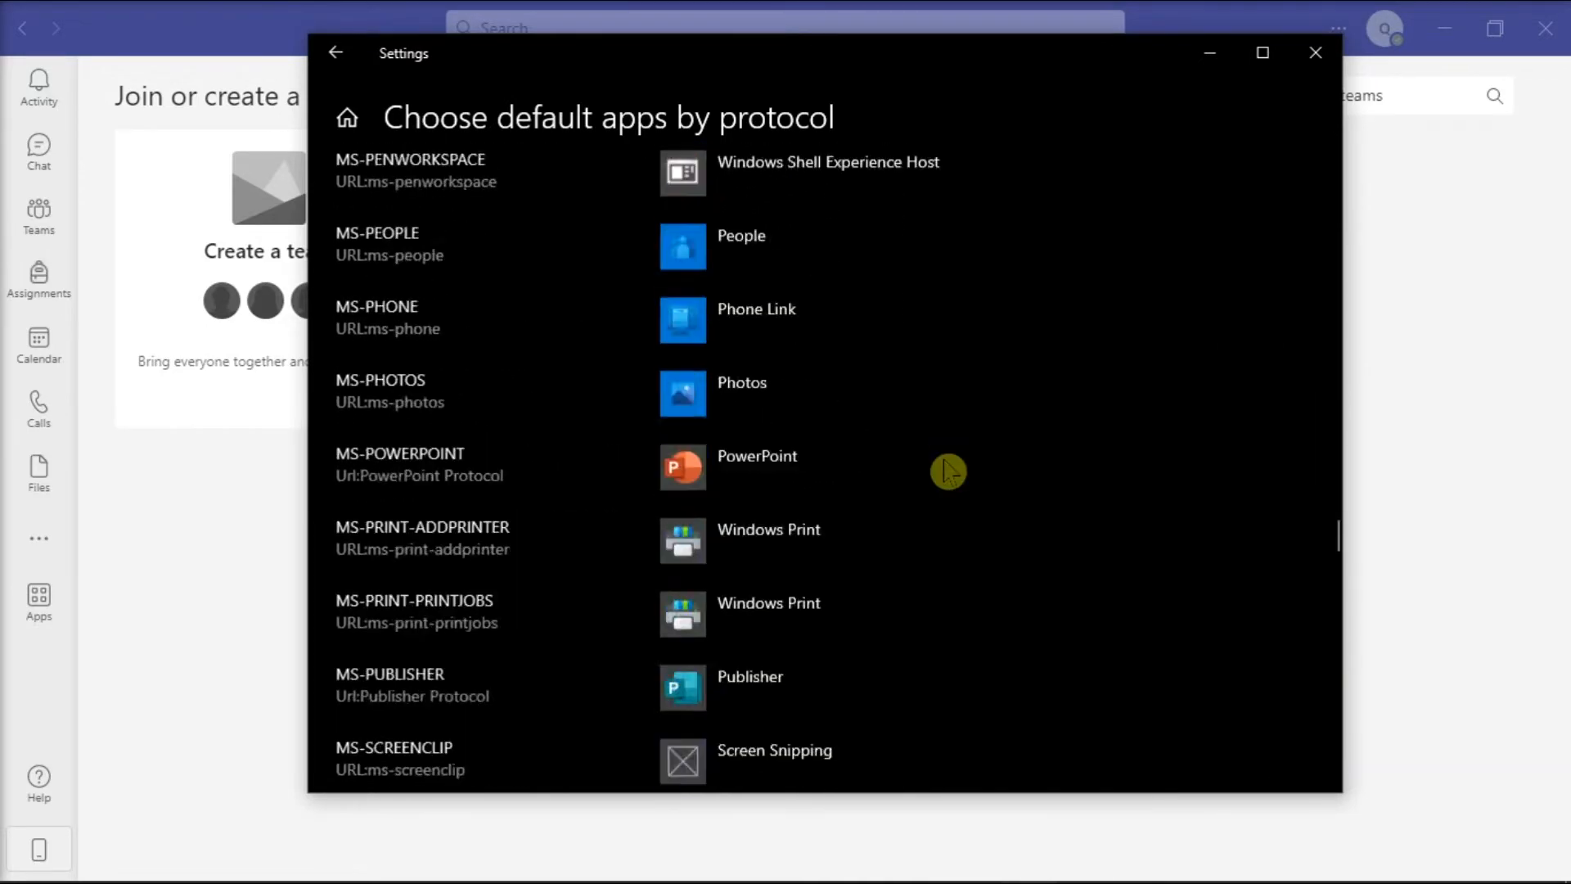
scroll("up", 3)
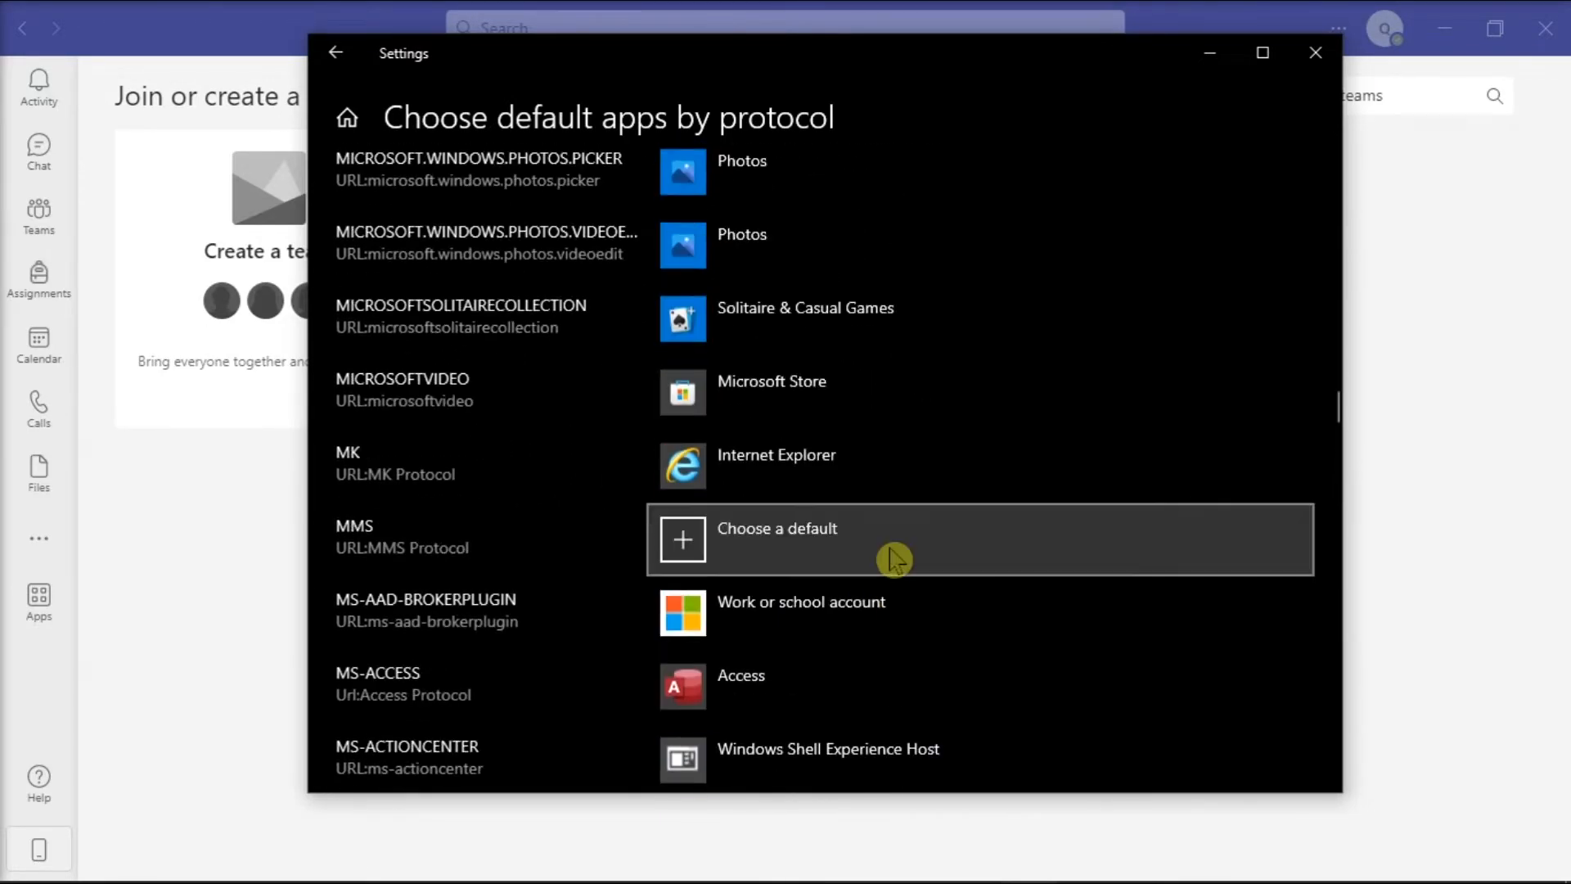
scroll("up", 3)
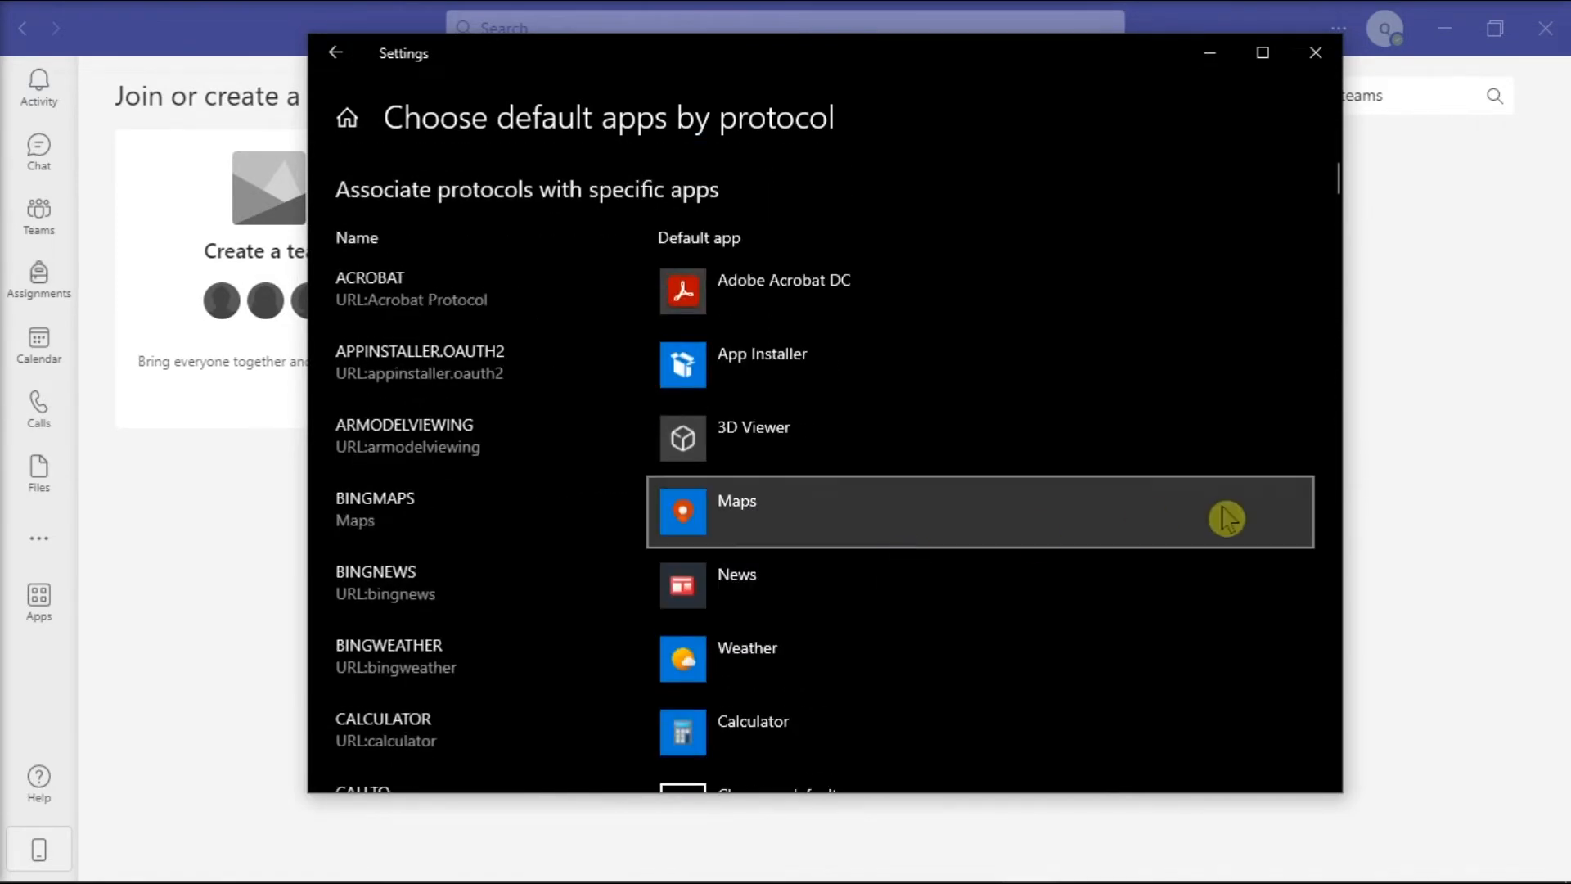
left_click(1316, 52)
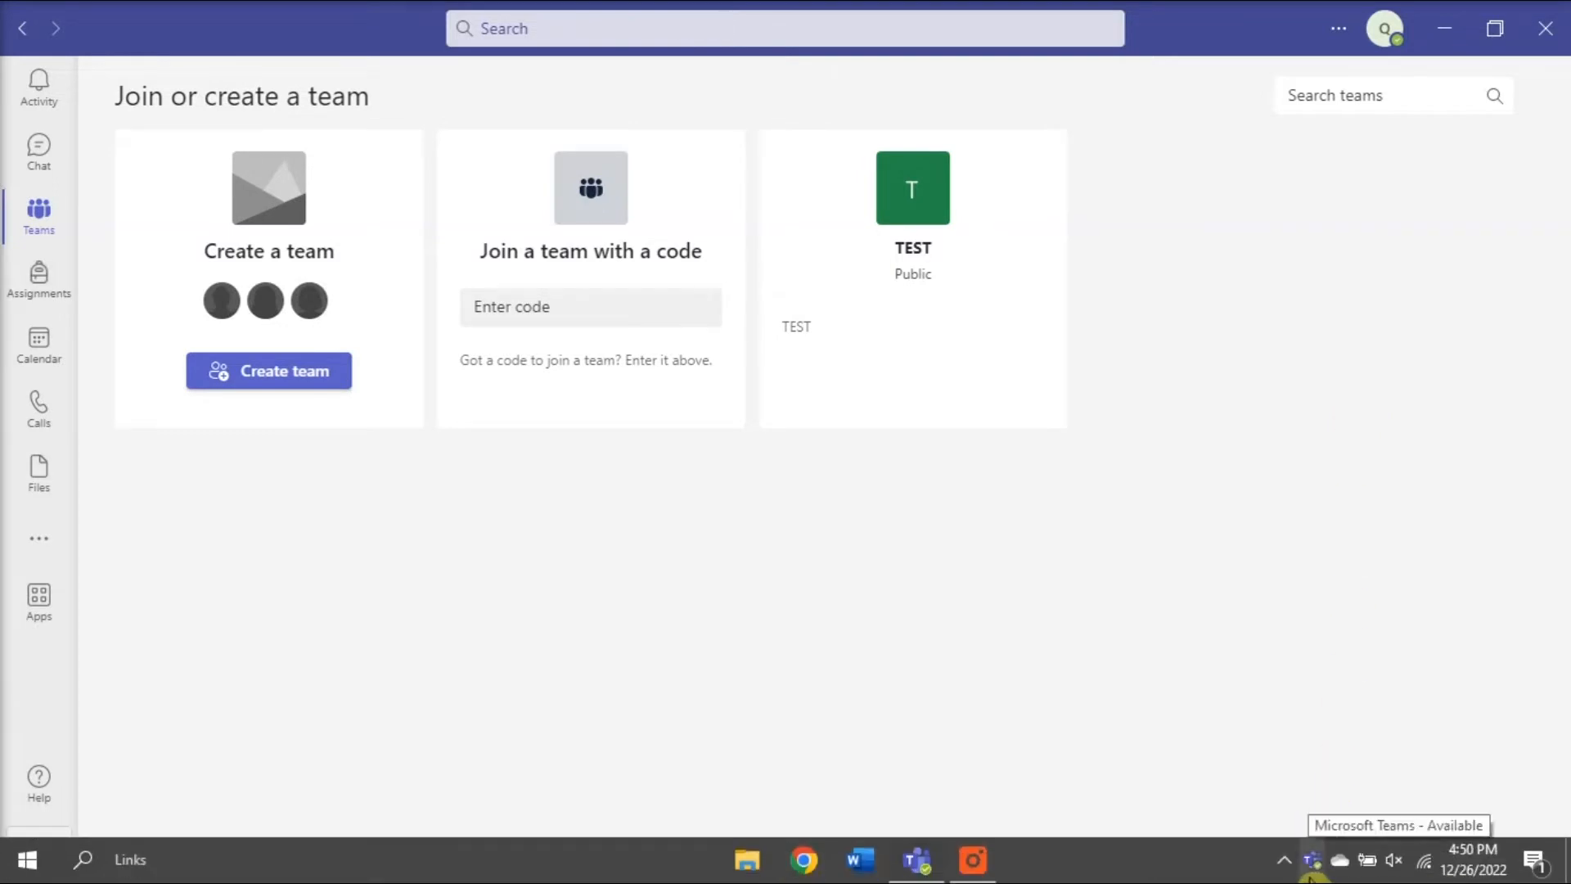
Quit Teams from the tray and open %appdata%\Microsoft\Teams via Run
right_click(1312, 860)
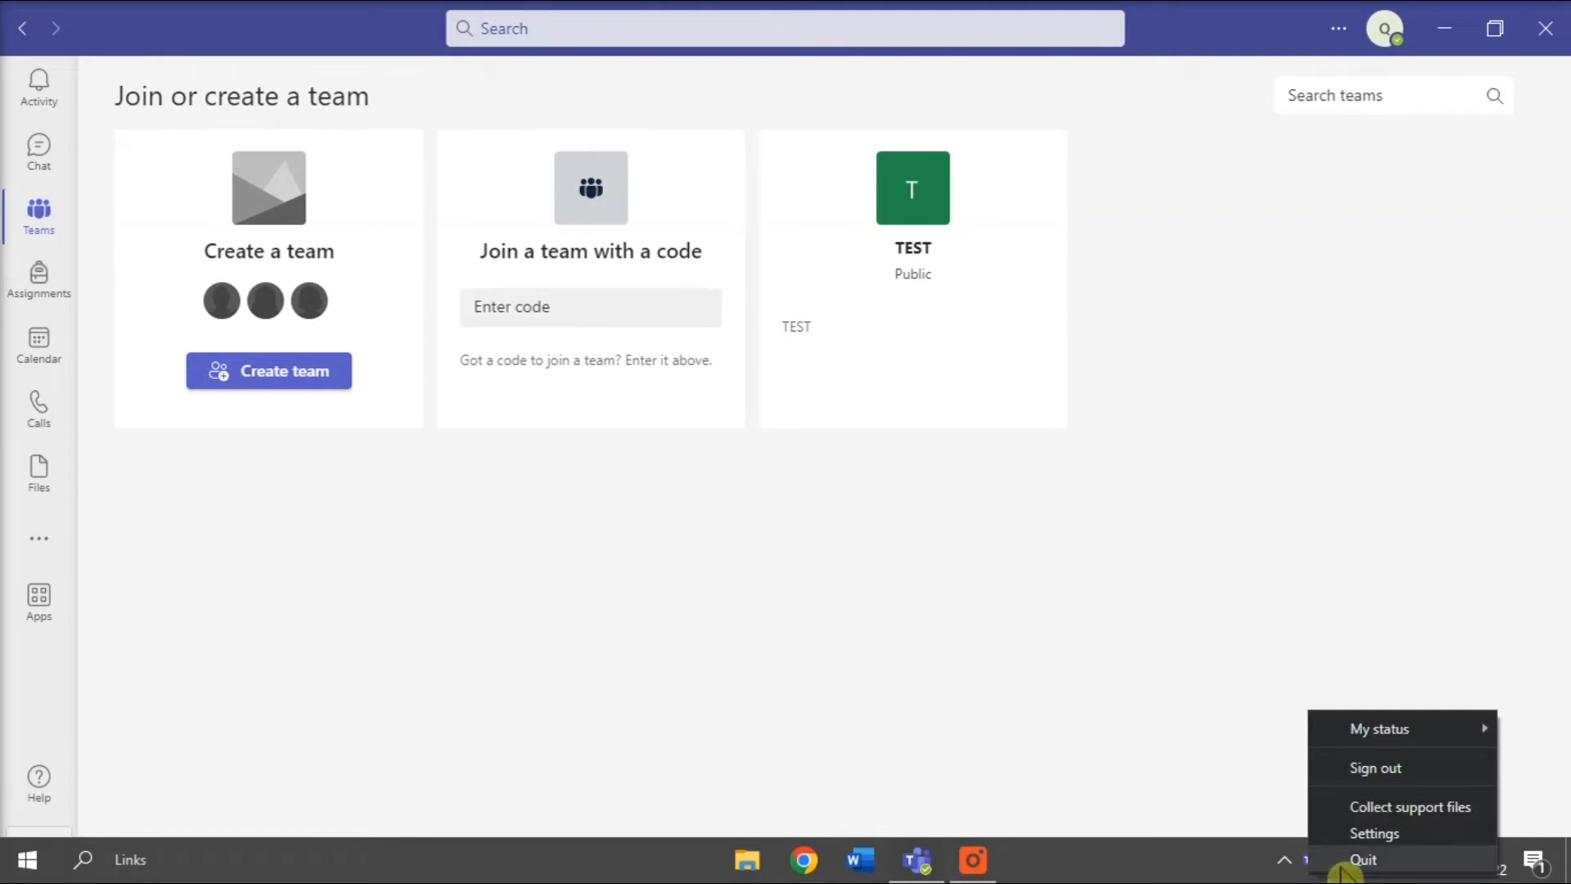
type("RUN")
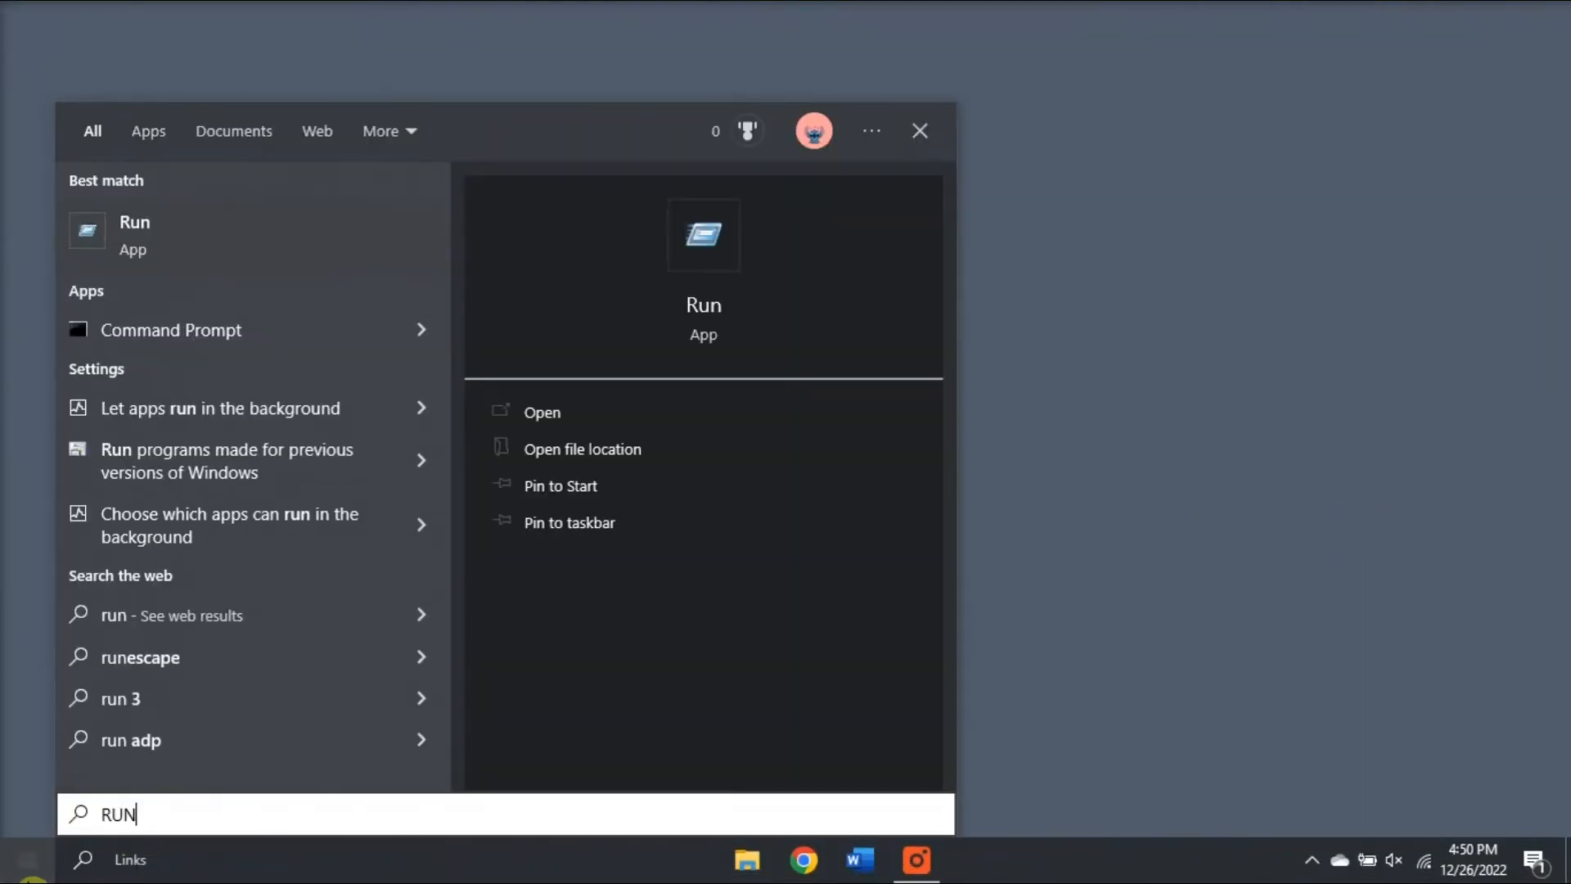
left_click(541, 412)
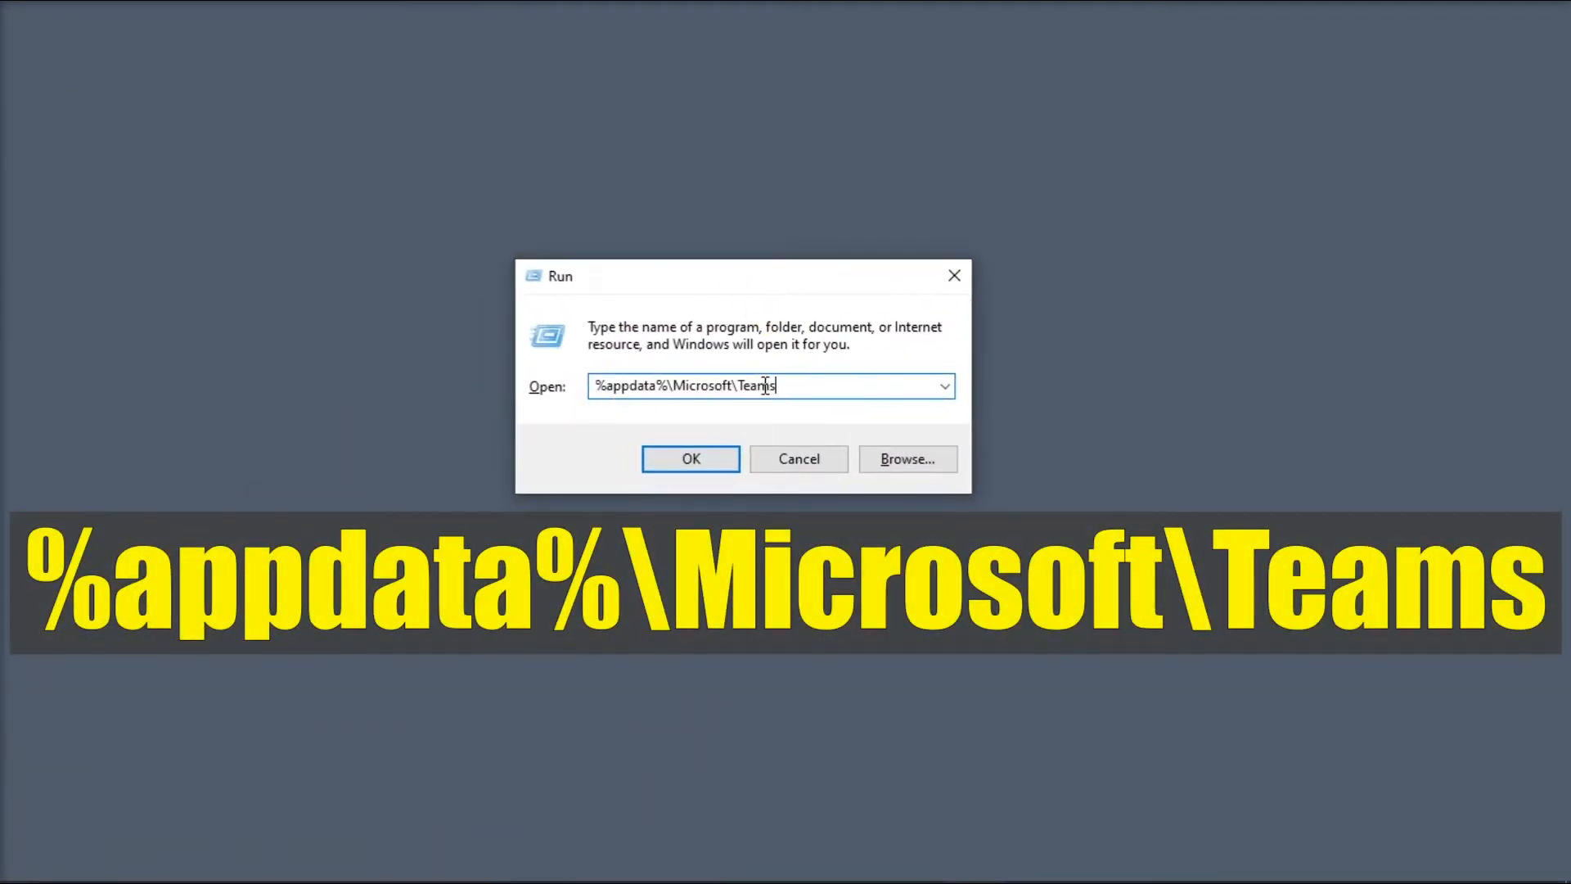
left_click(689, 459)
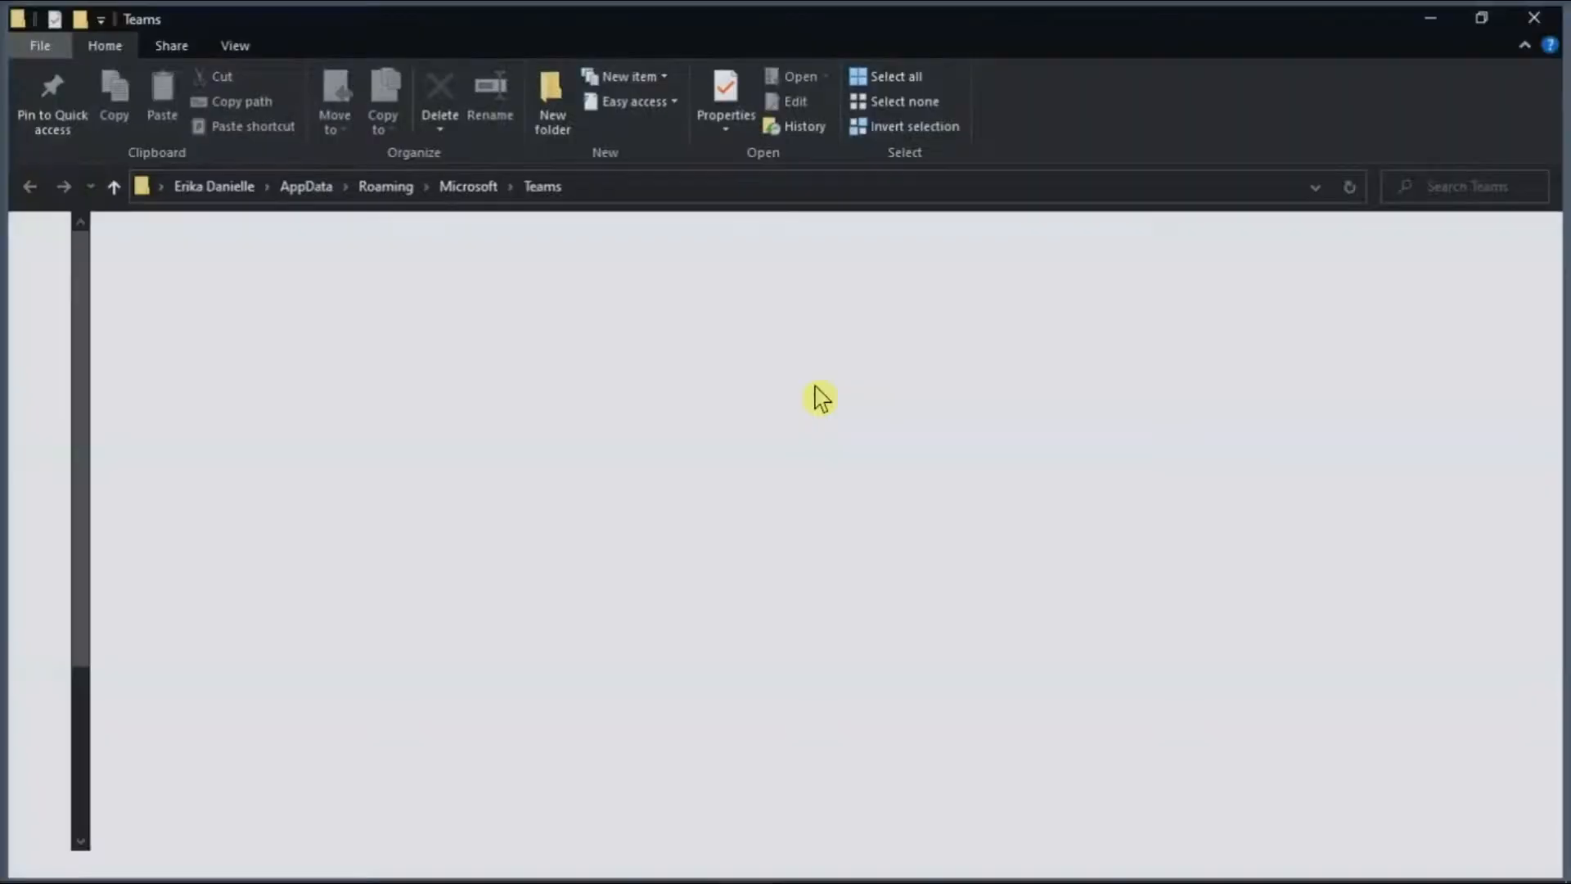
Delete the Teams cache files and close File Explorer, returning to Teams
left_click(440, 95)
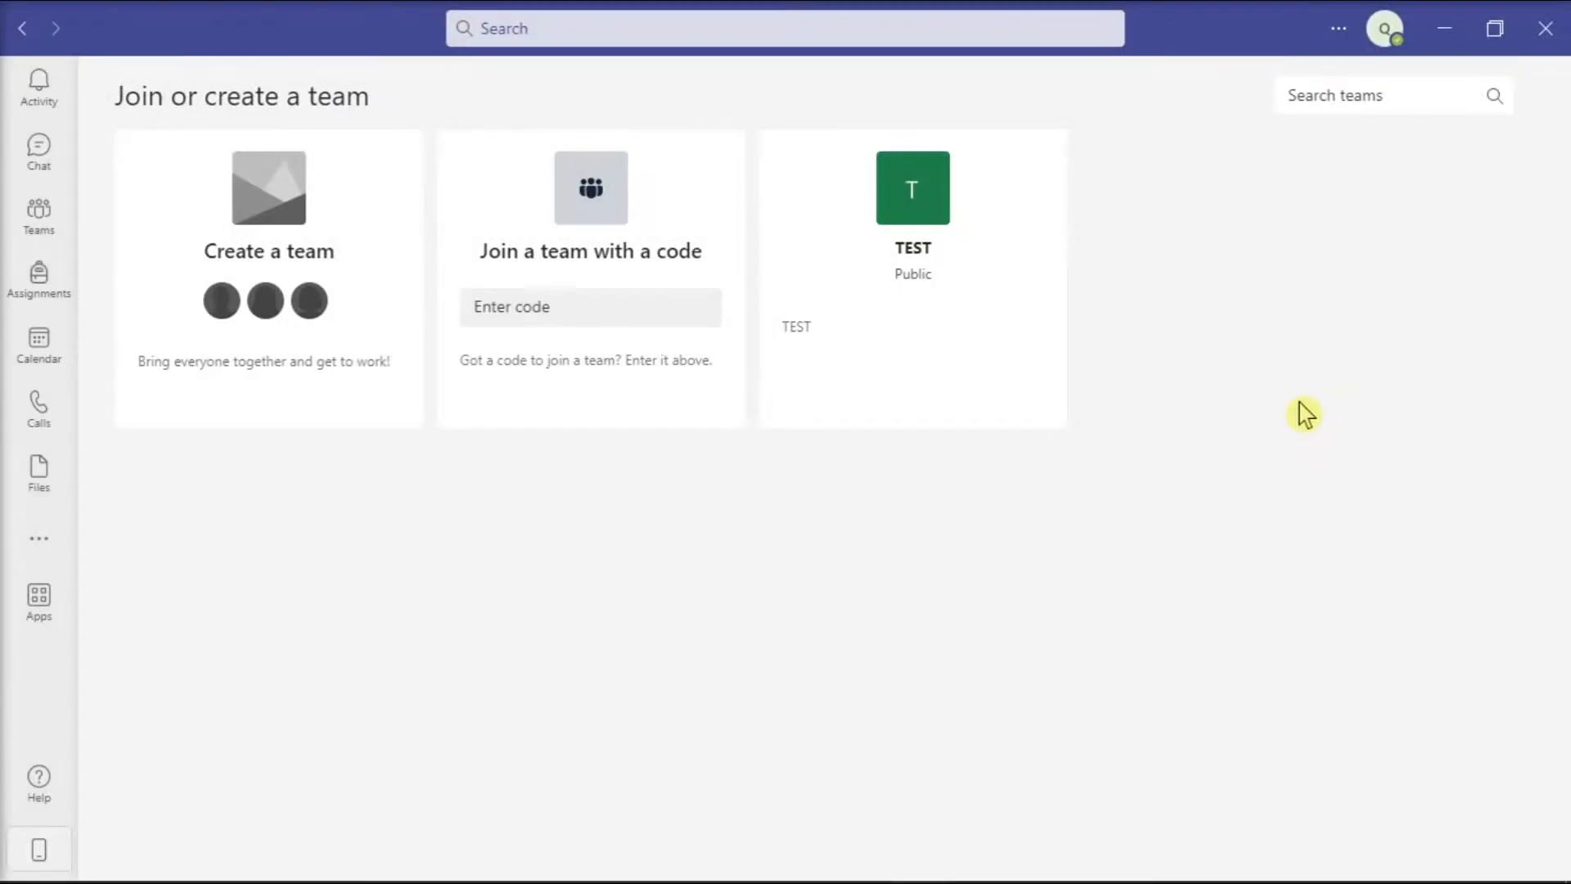
Run an Online Repair of Microsoft 365 Apps from Apps & features
type("APPS AND FEATURES")
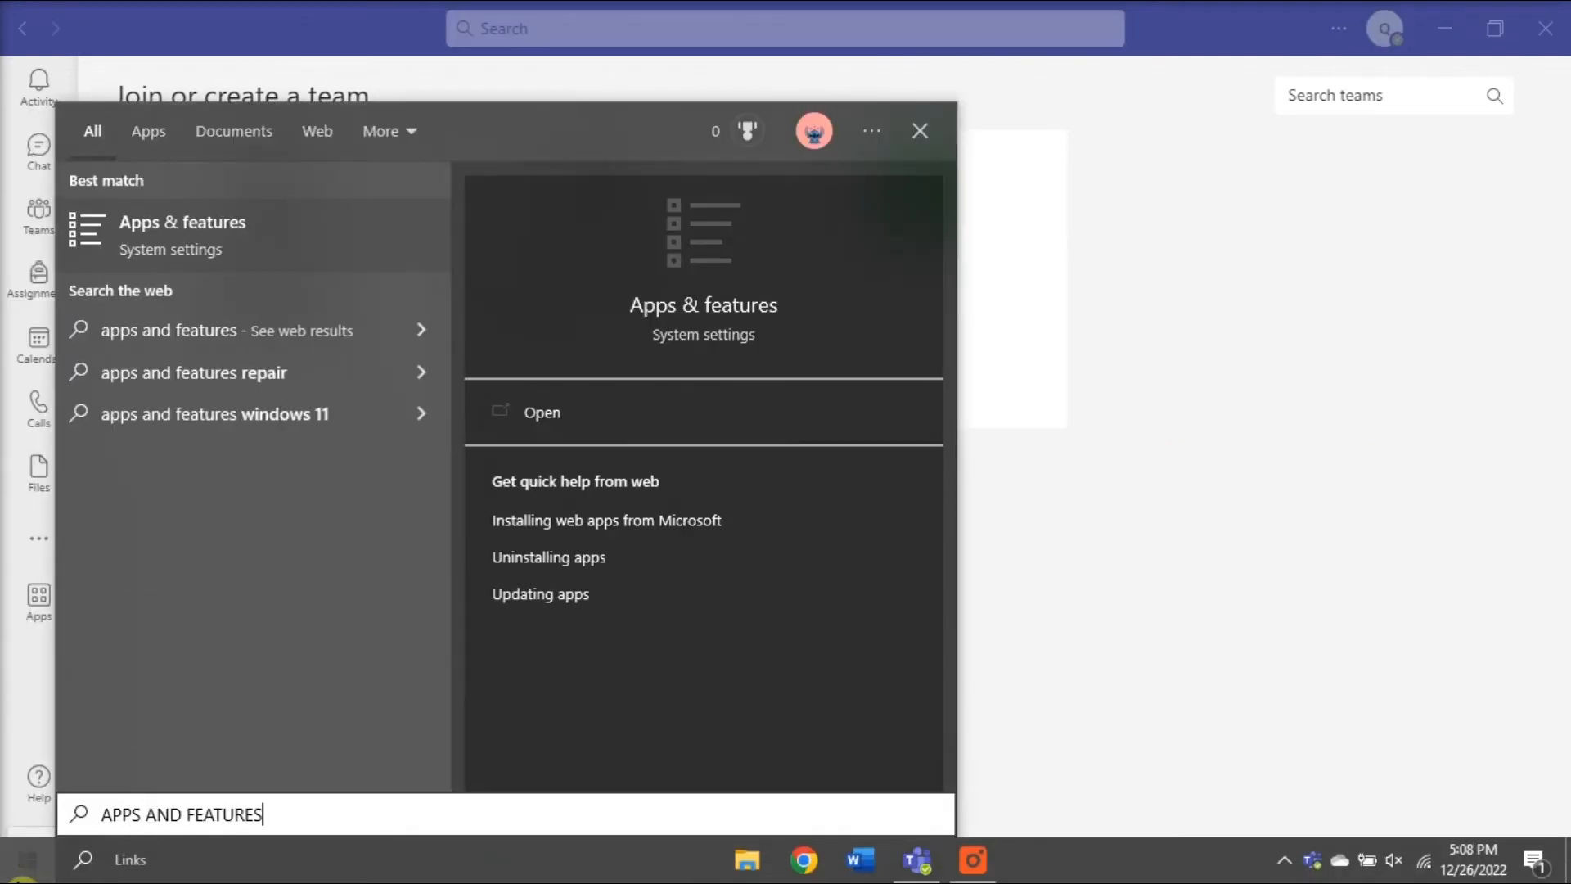
left_click(541, 412)
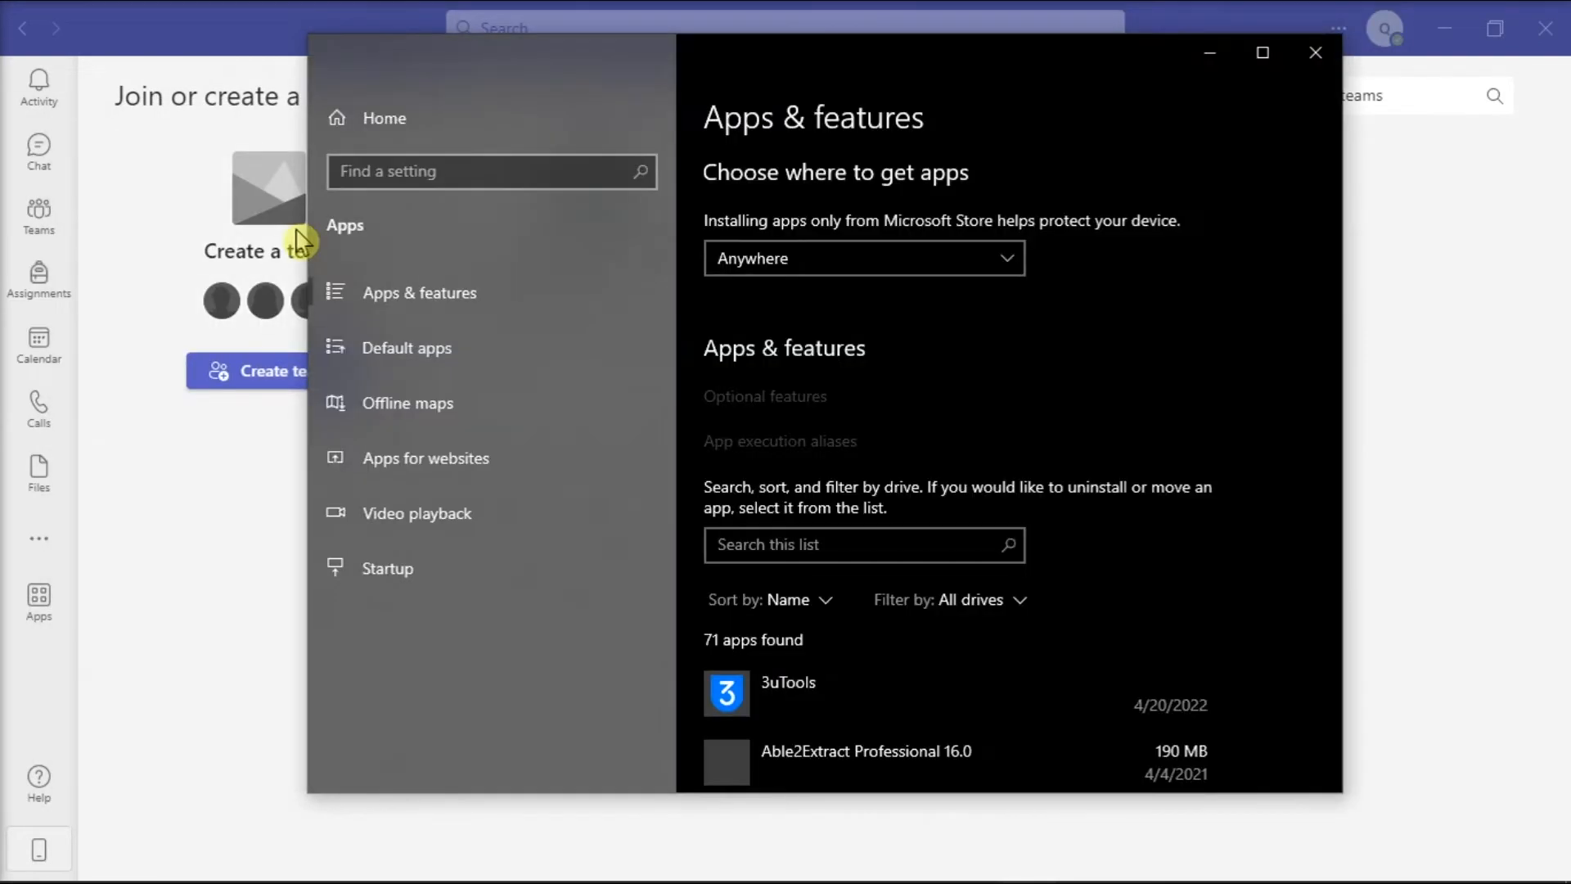
scroll("down", 3)
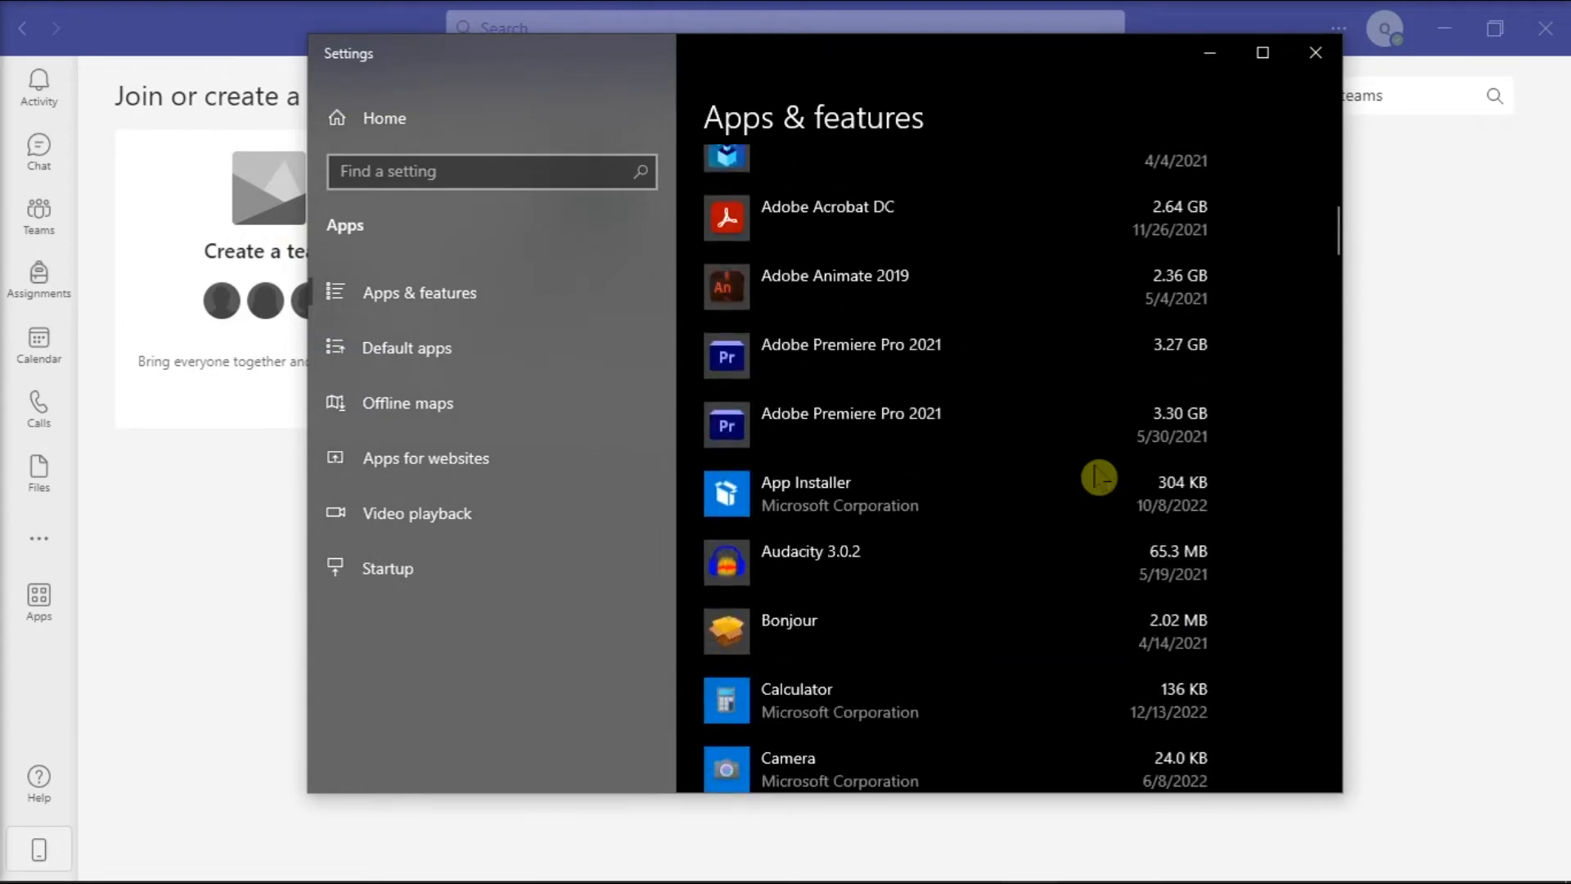
scroll("down", 3)
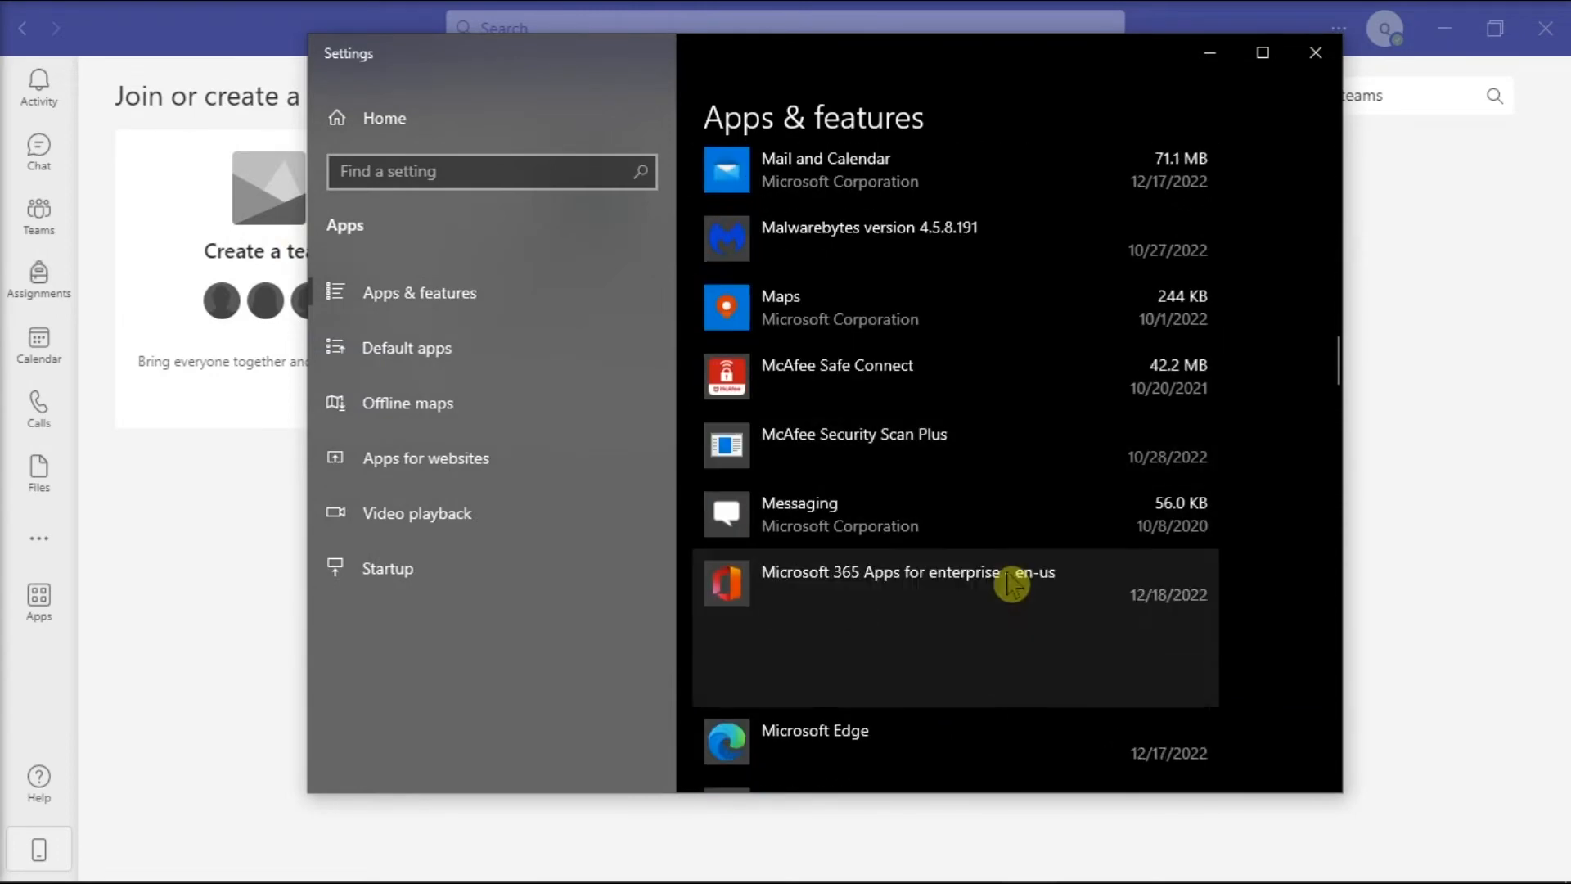
left_click(1040, 679)
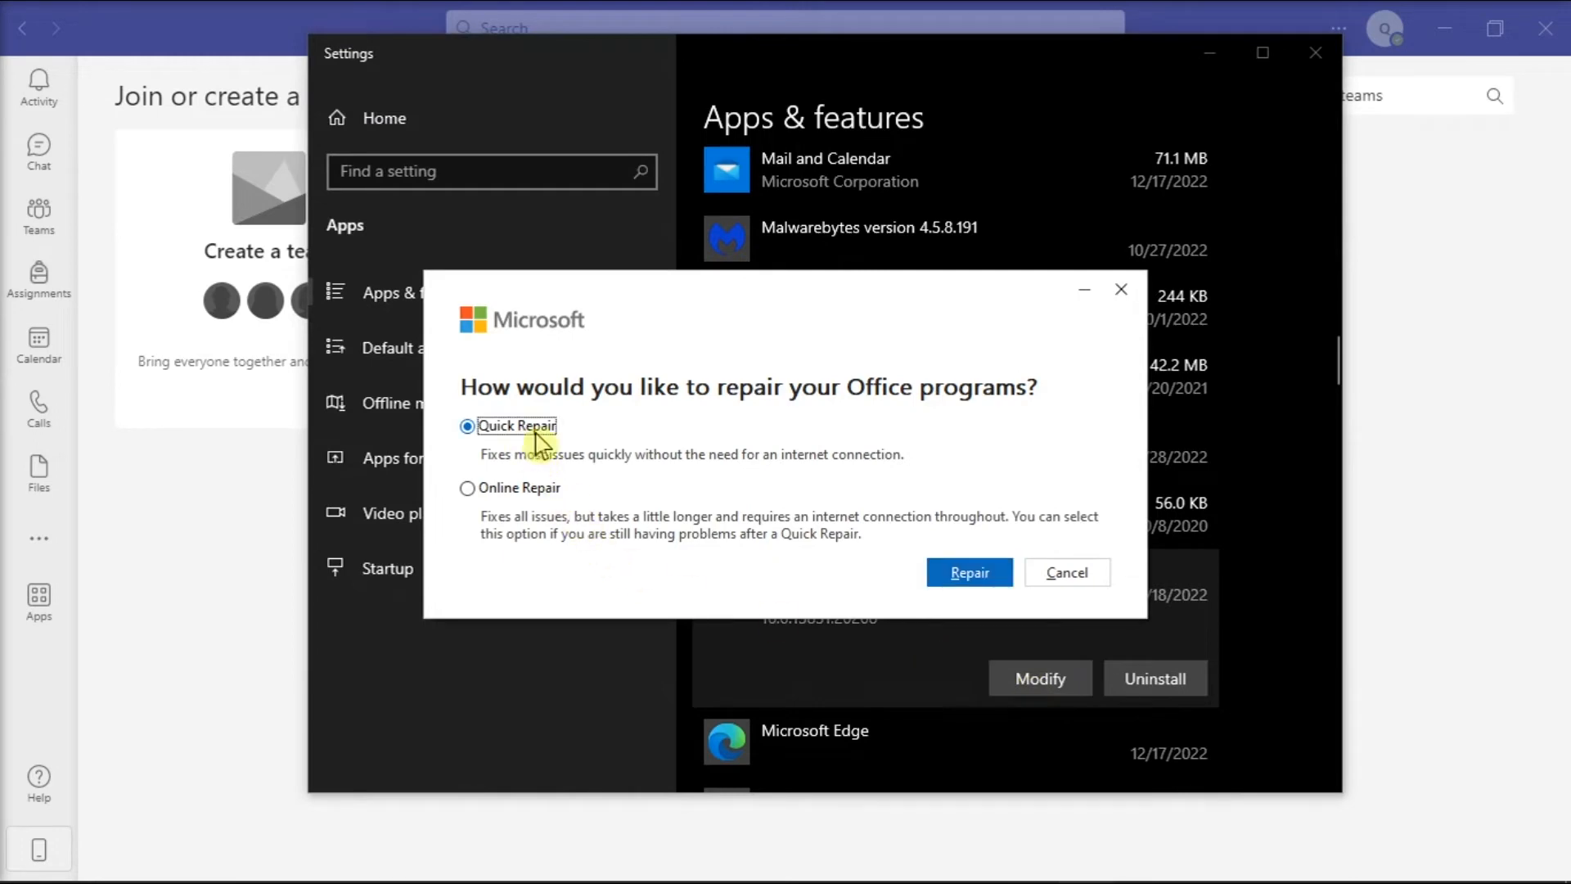
left_click(467, 488)
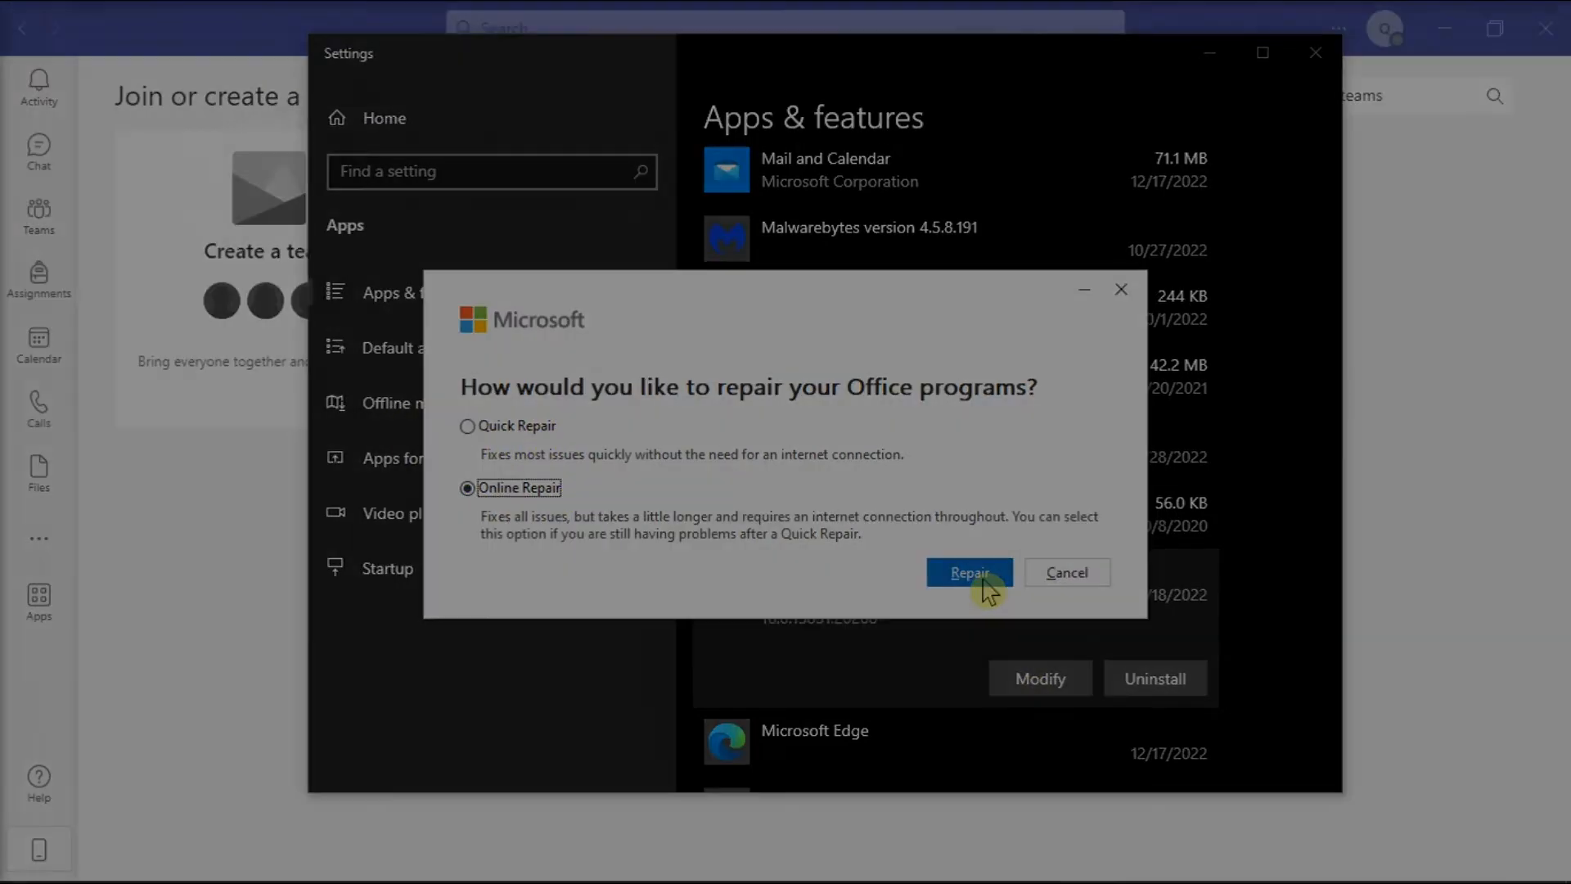
left_click(969, 572)
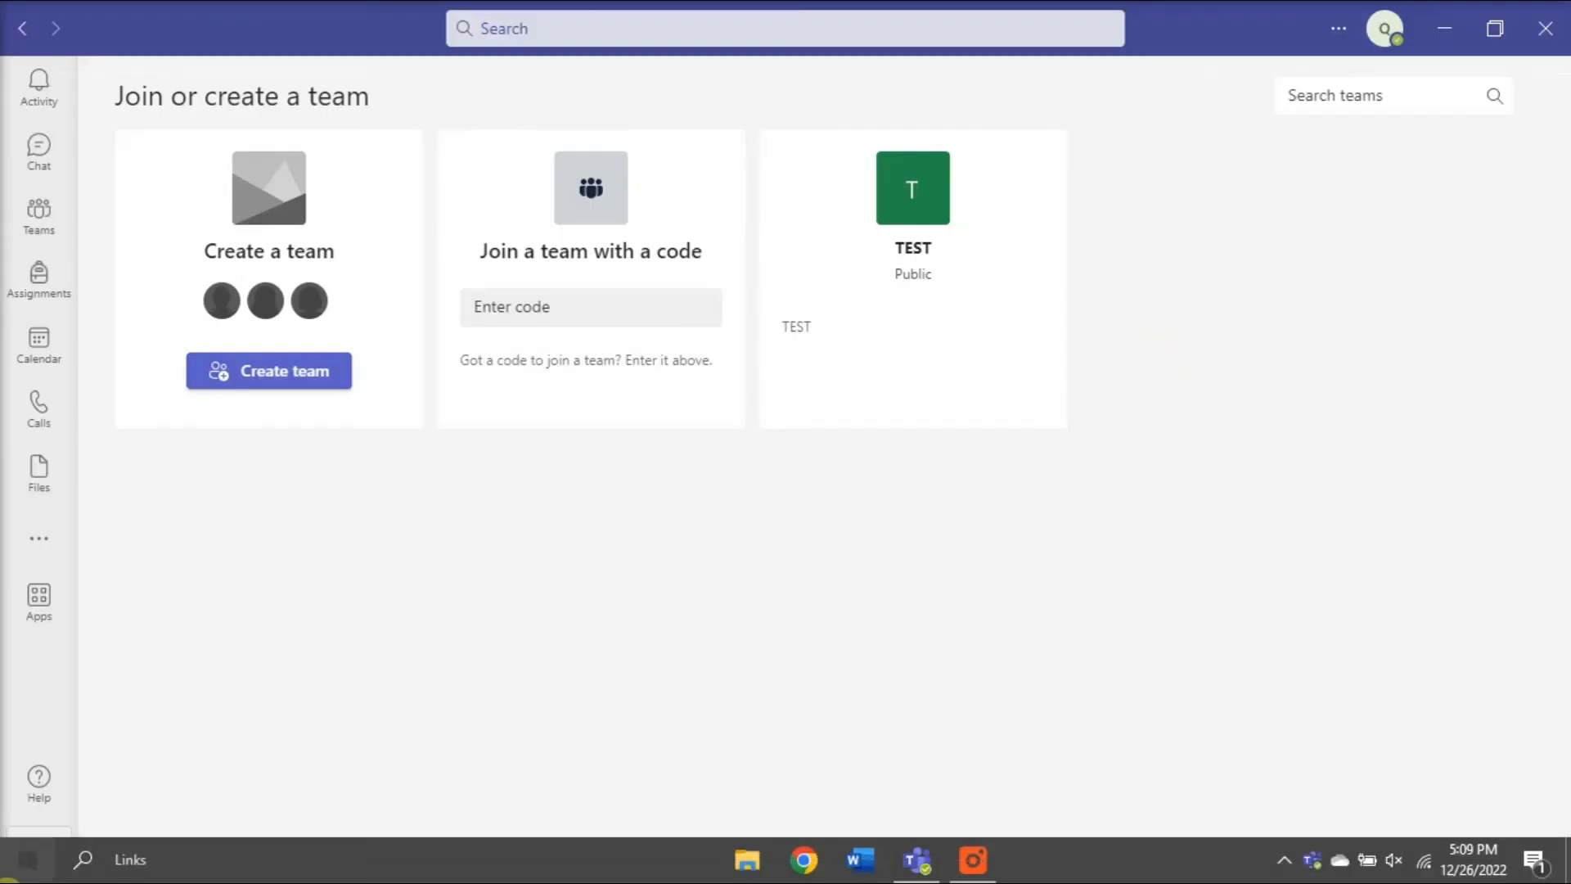
Open Credential Manager's Windows Credentials and expand the Microsoft account credential
type("CREDENTIAL MANAGER")
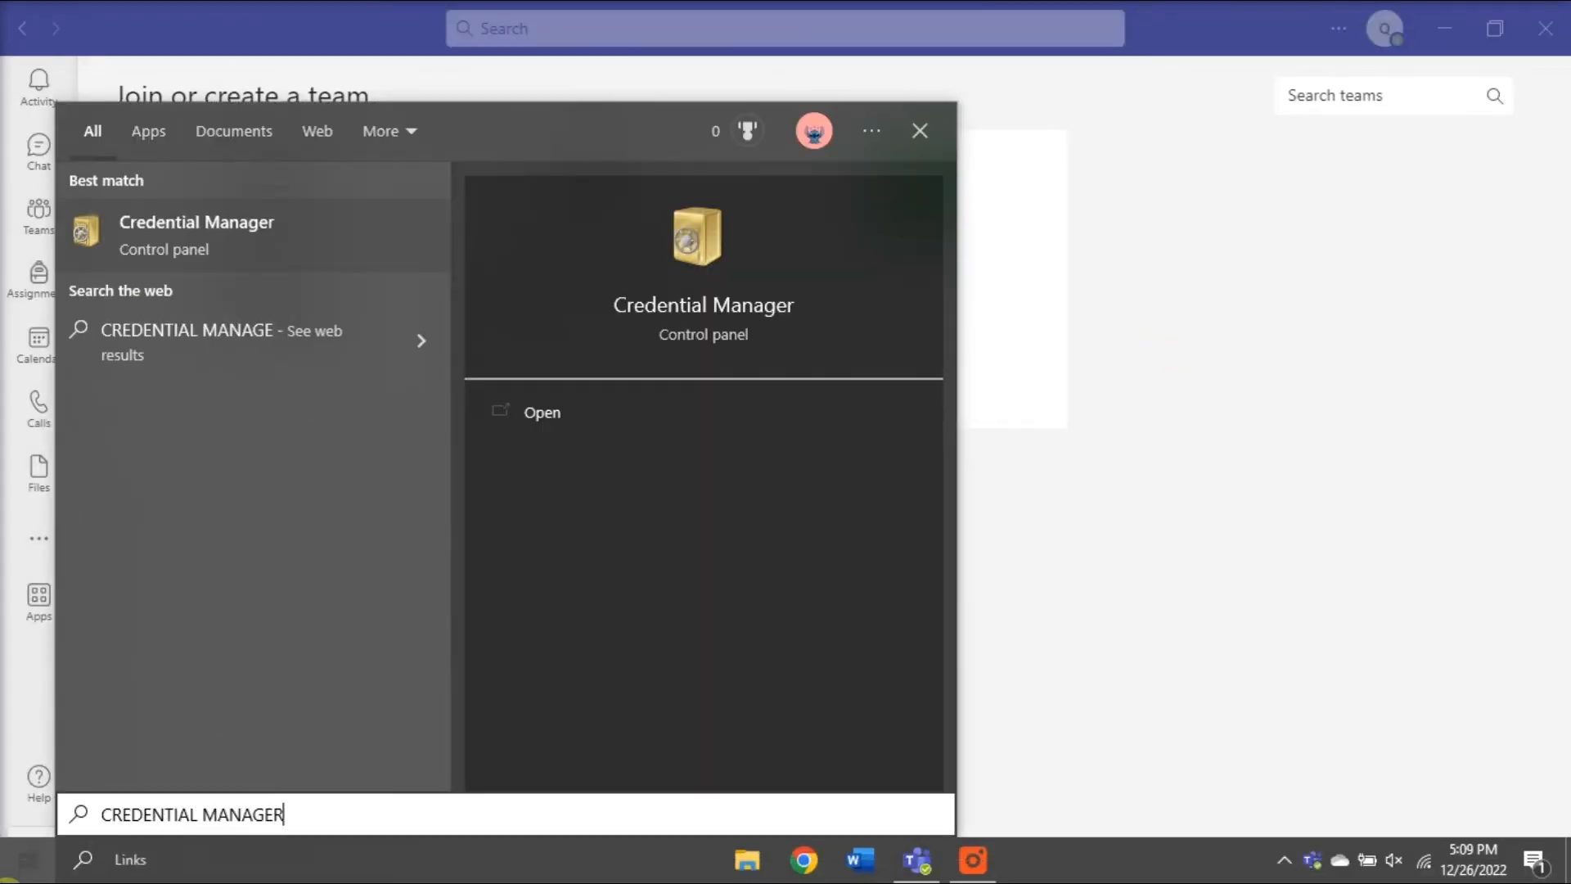
left_click(541, 411)
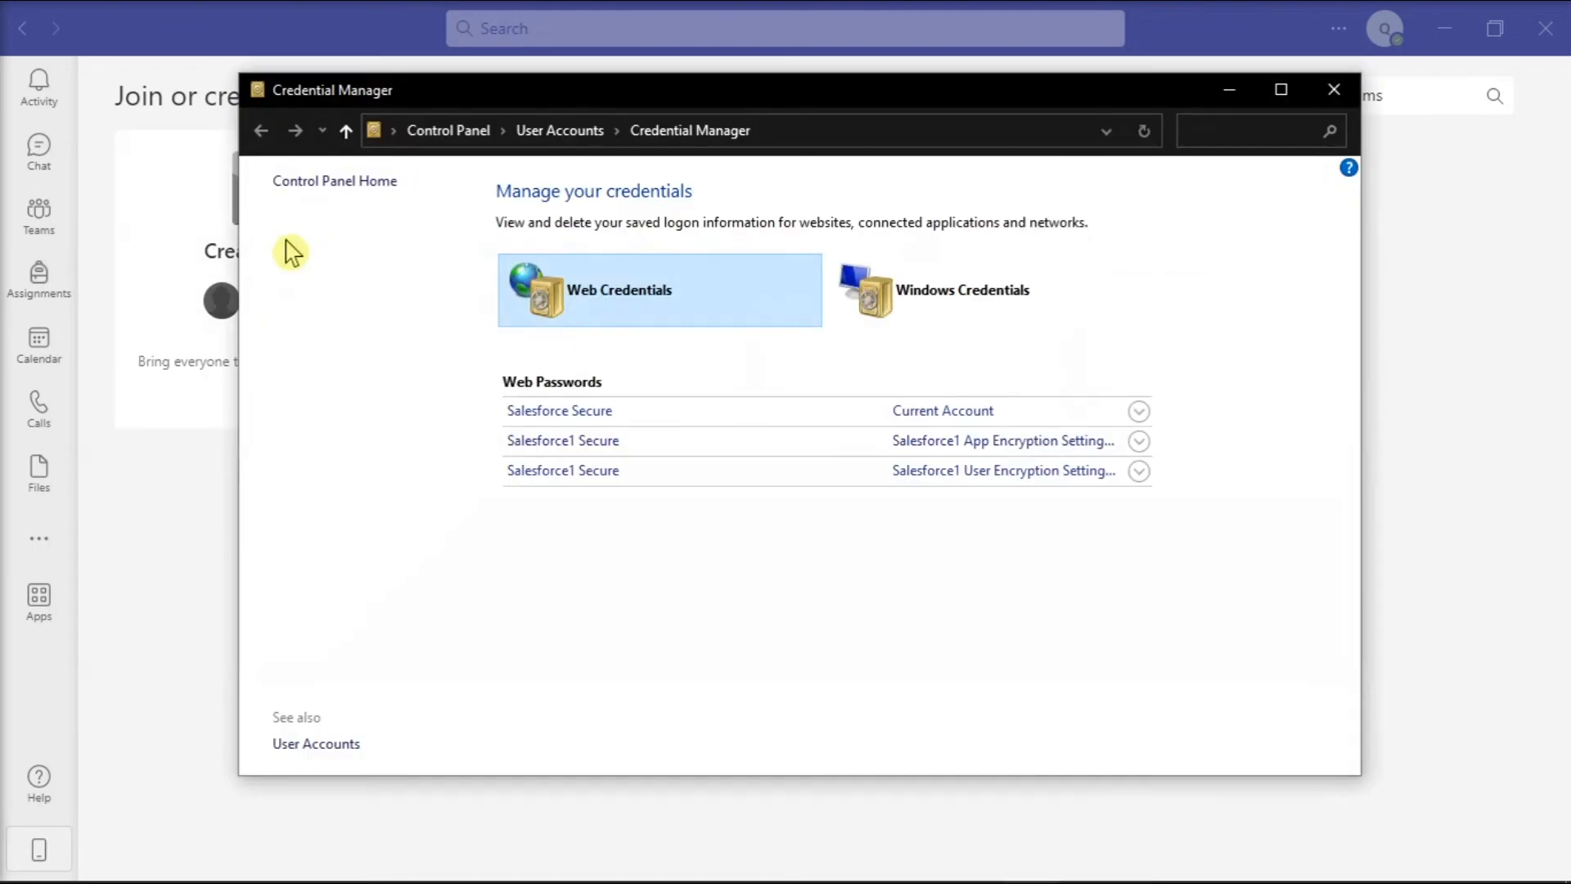
mouse_move(916, 300)
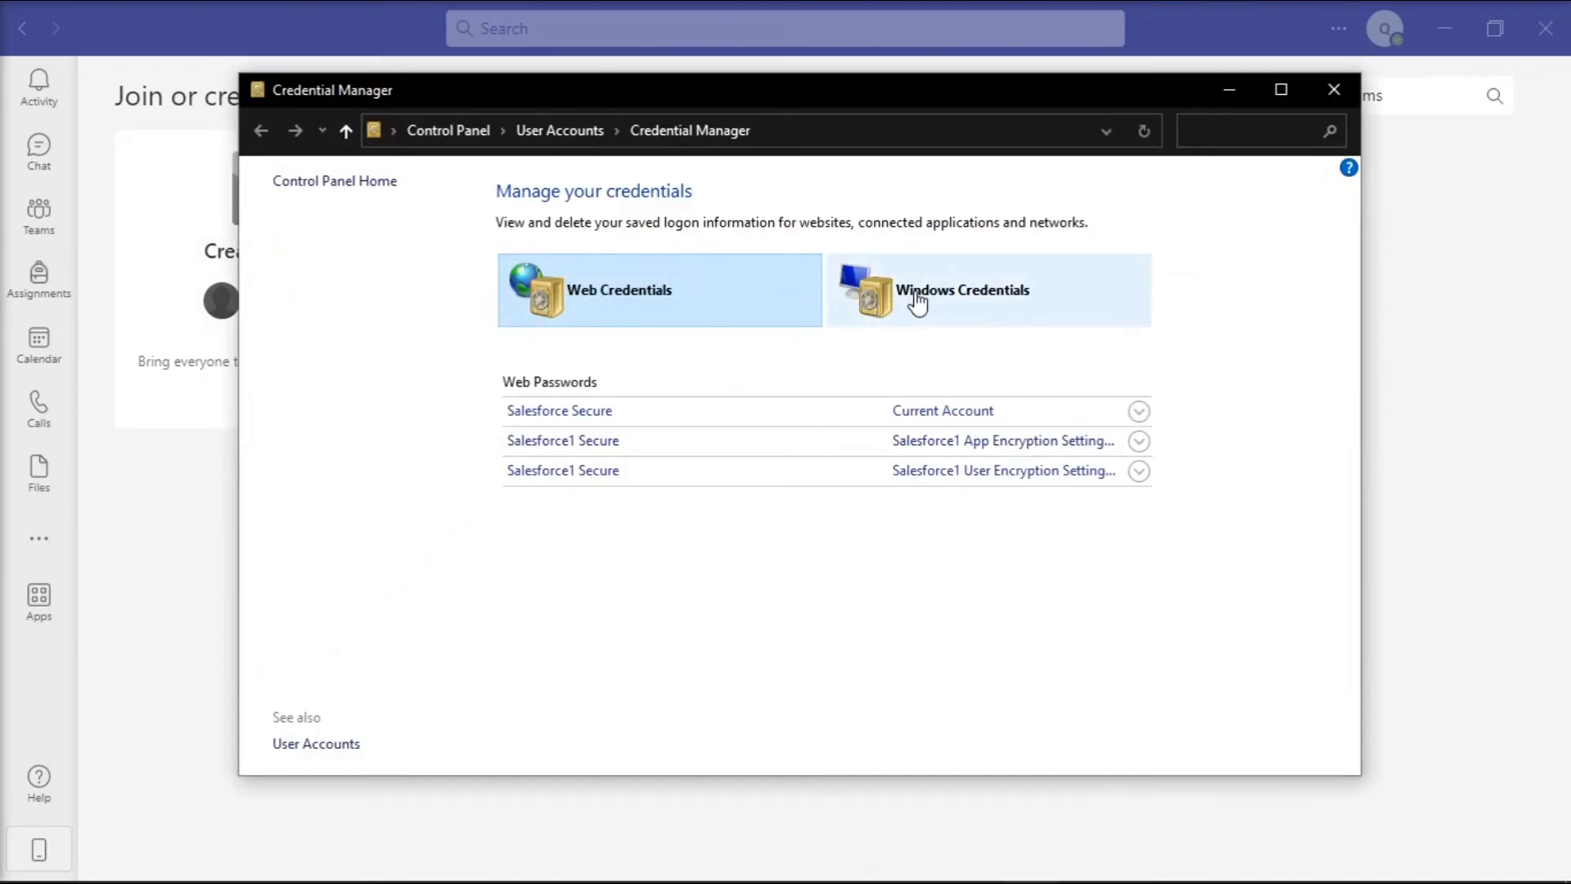
left_click(963, 290)
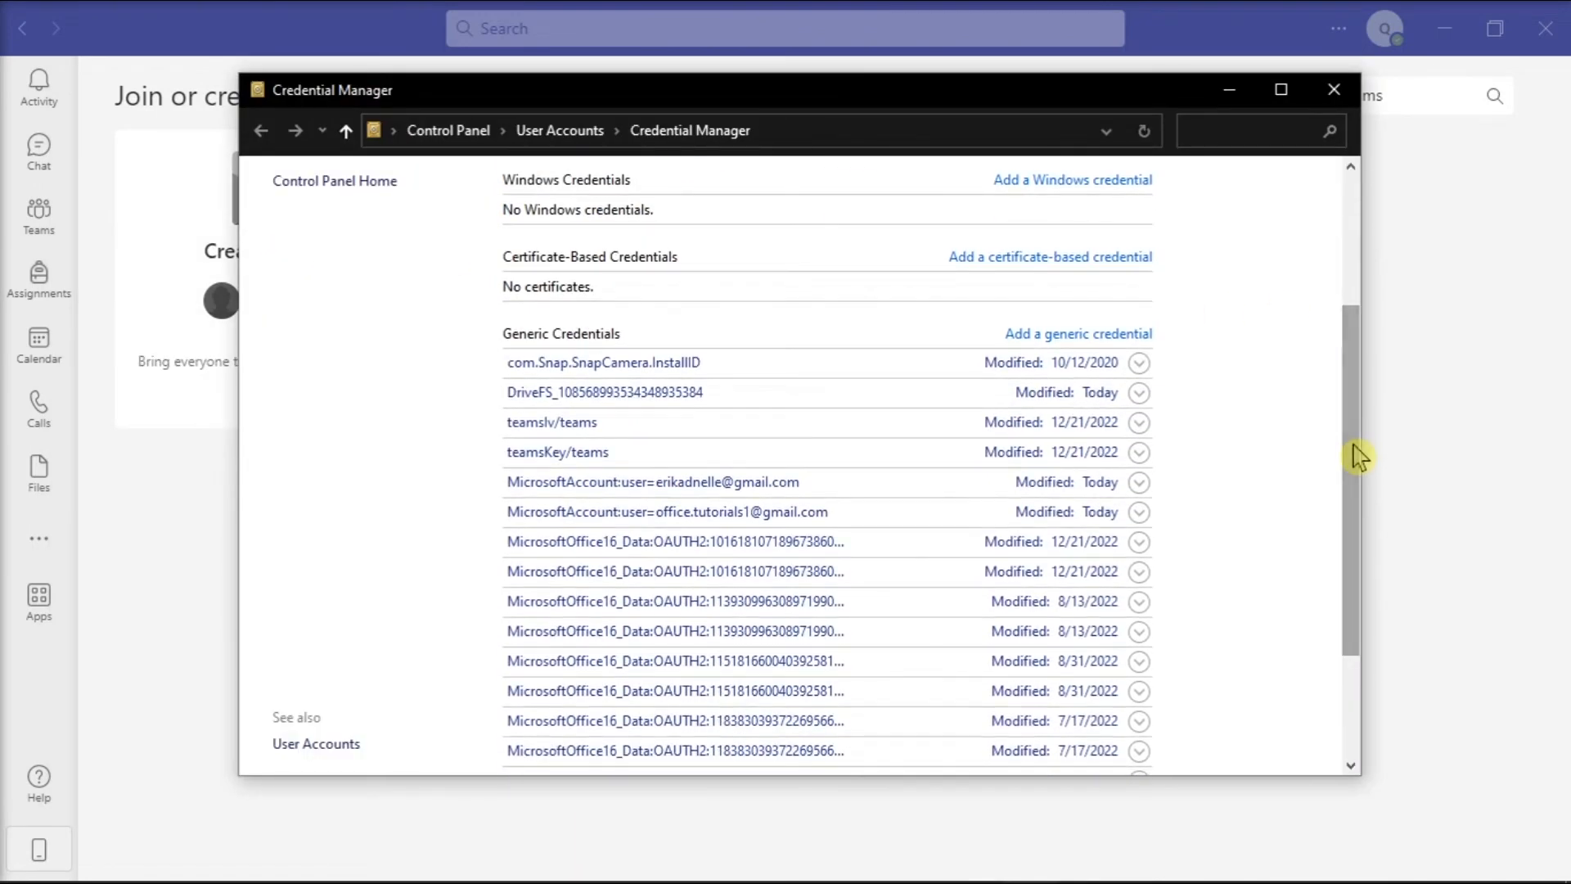
left_click(1138, 513)
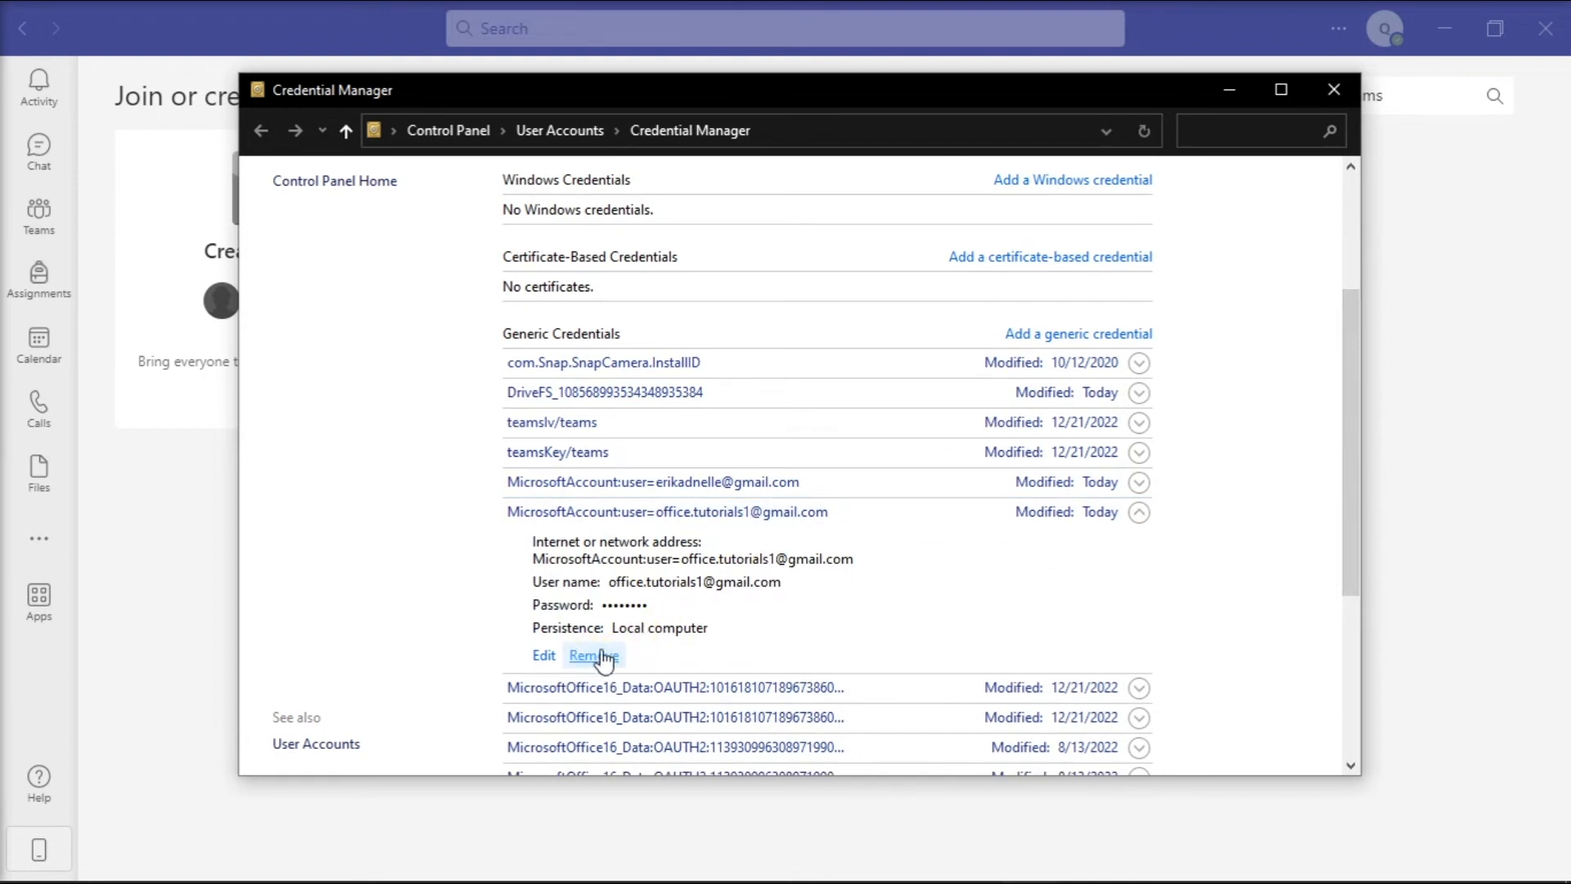
mouse_move(608, 671)
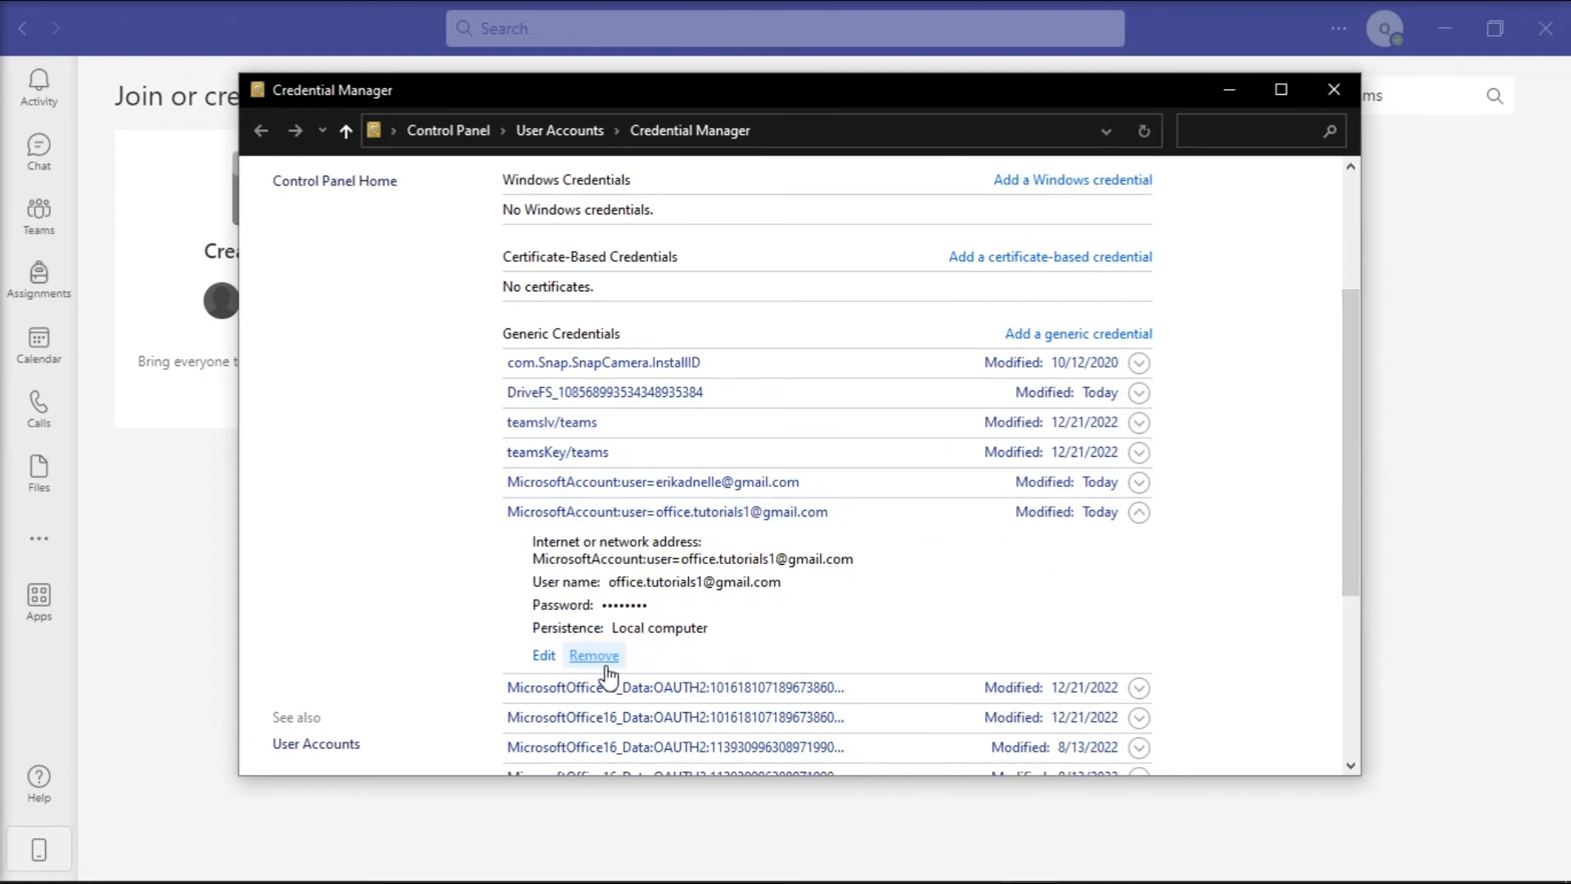